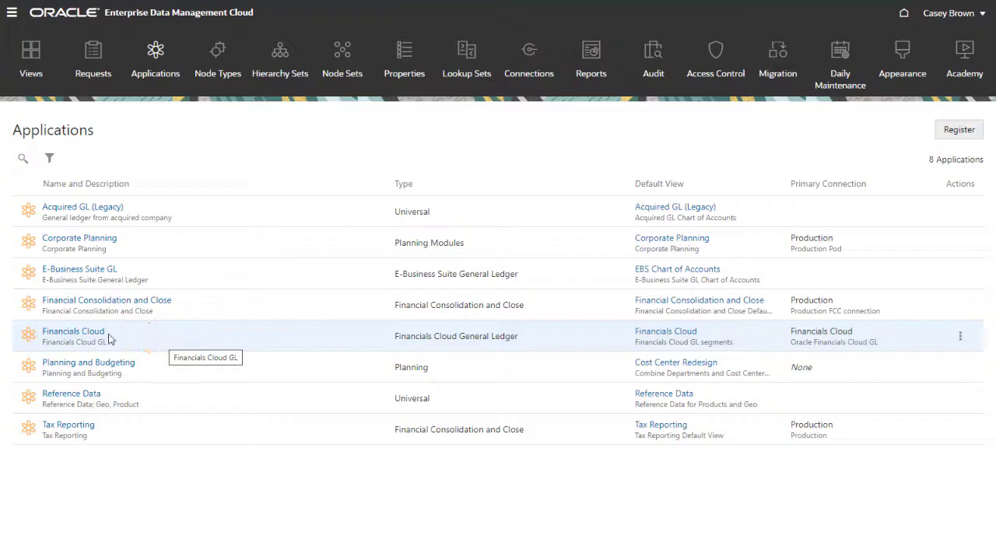
Review Financials Cloud's Corporate Account dimension, ALL CORPORATE ACCOUNTS | V1 viewpoint and node set
left_click(73, 331)
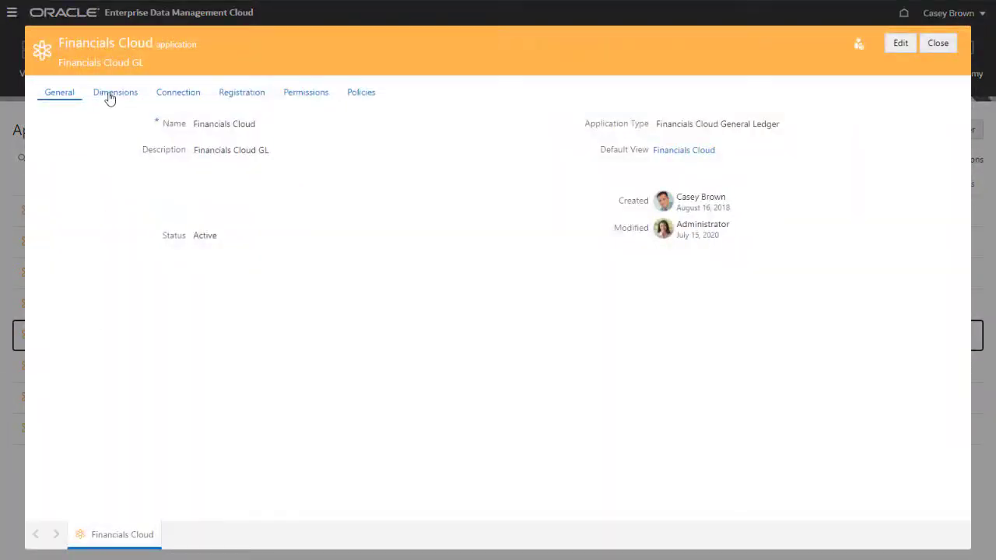
left_click(116, 92)
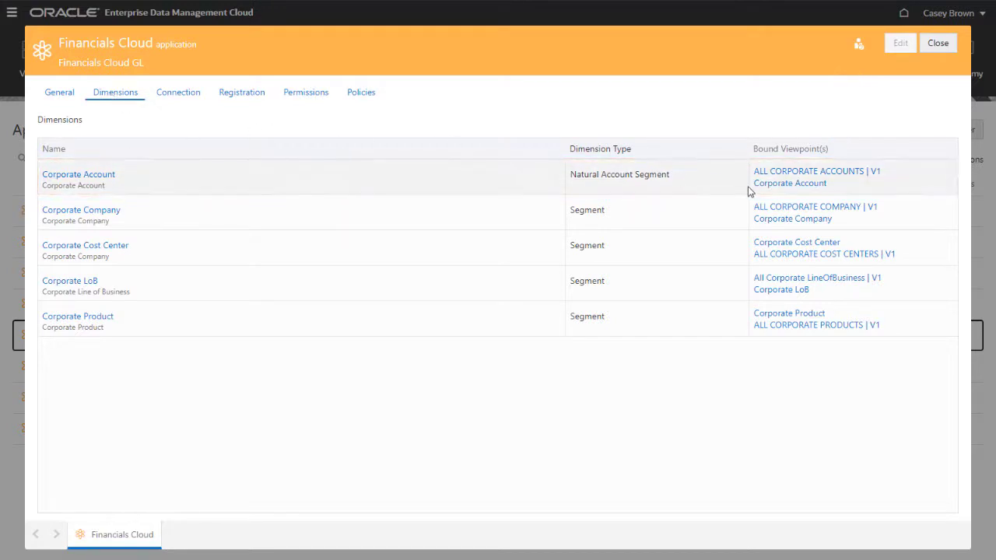
left_click(790, 183)
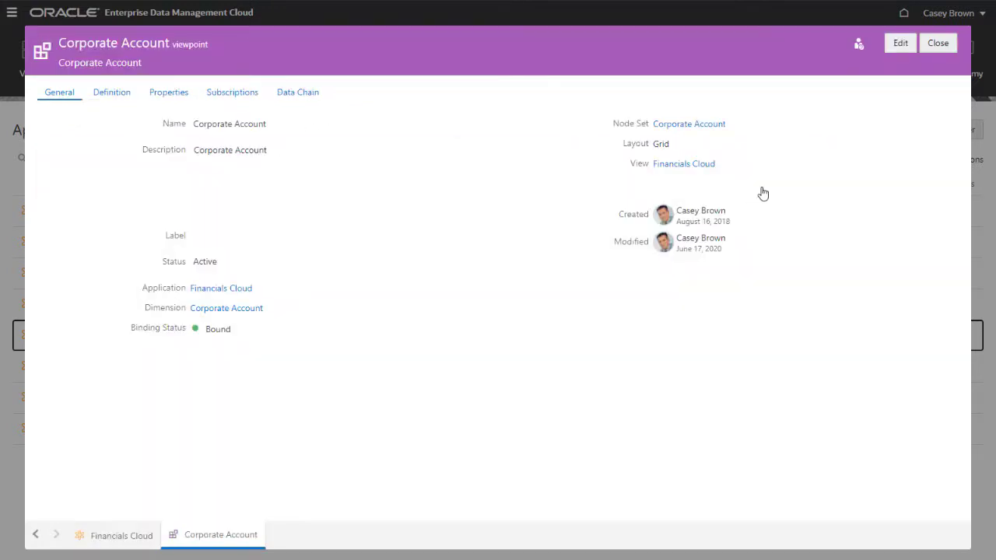
left_click(689, 123)
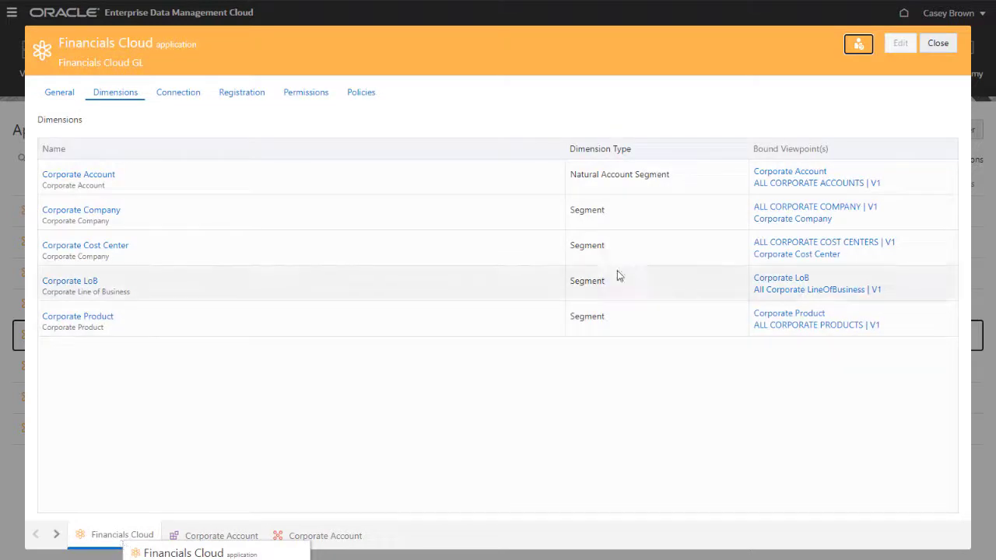
left_click(808, 182)
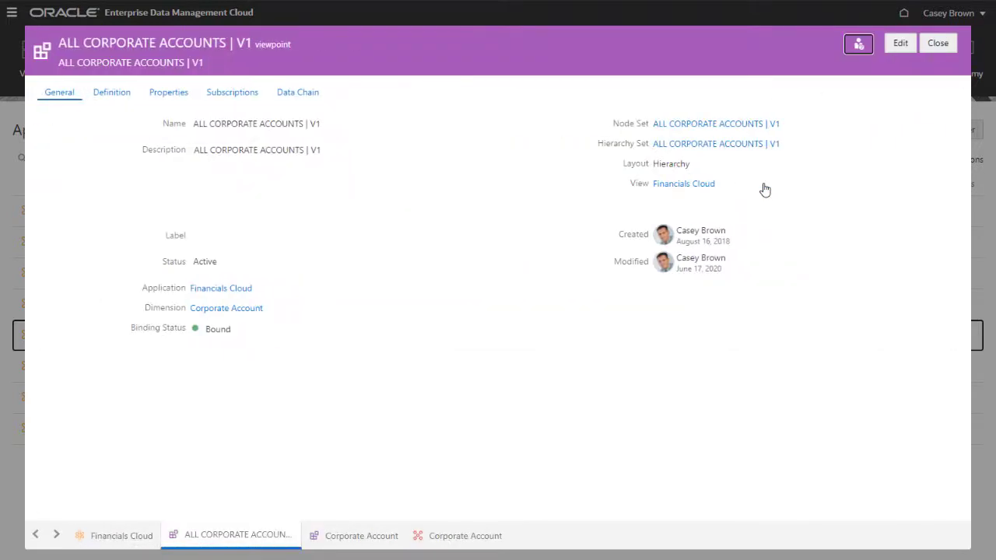
mouse_move(752, 124)
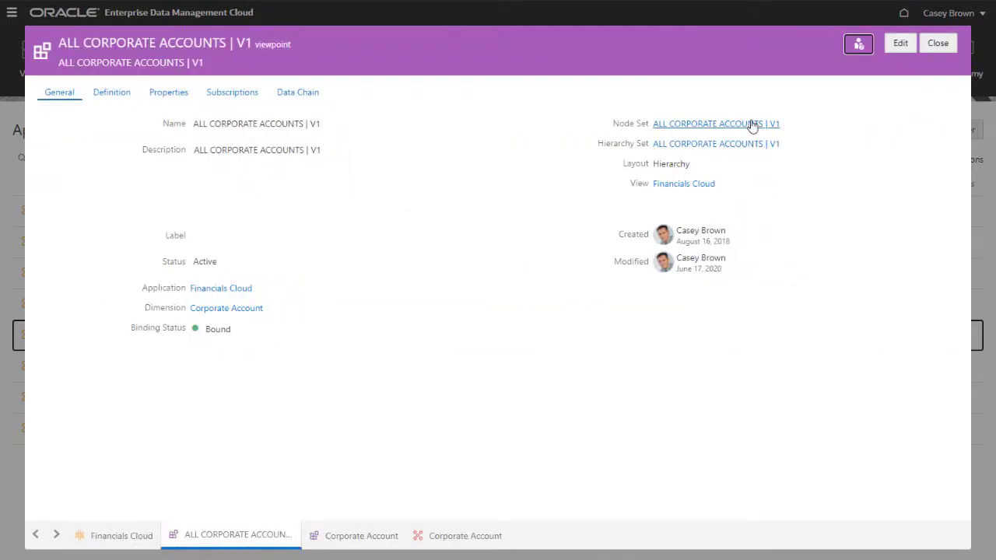
left_click(715, 123)
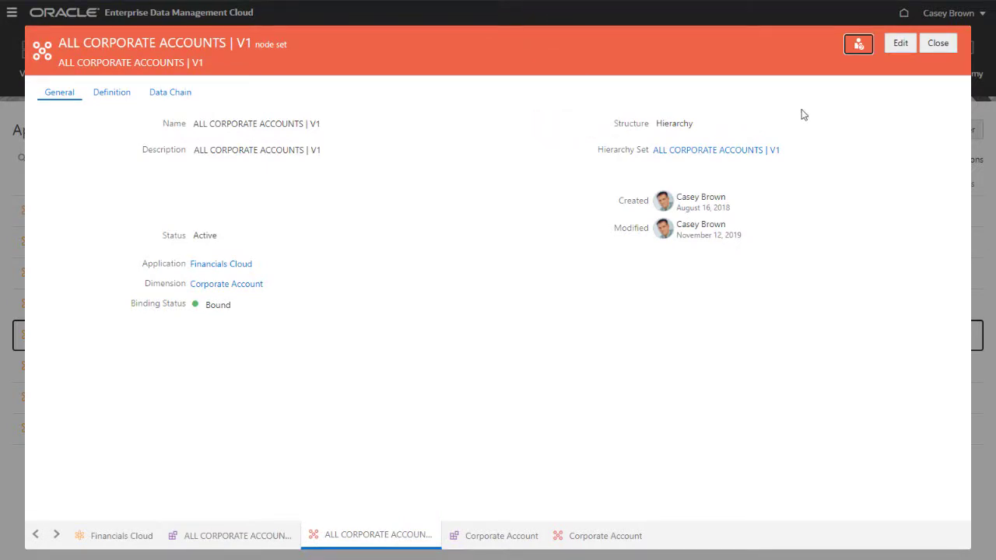
left_click(938, 43)
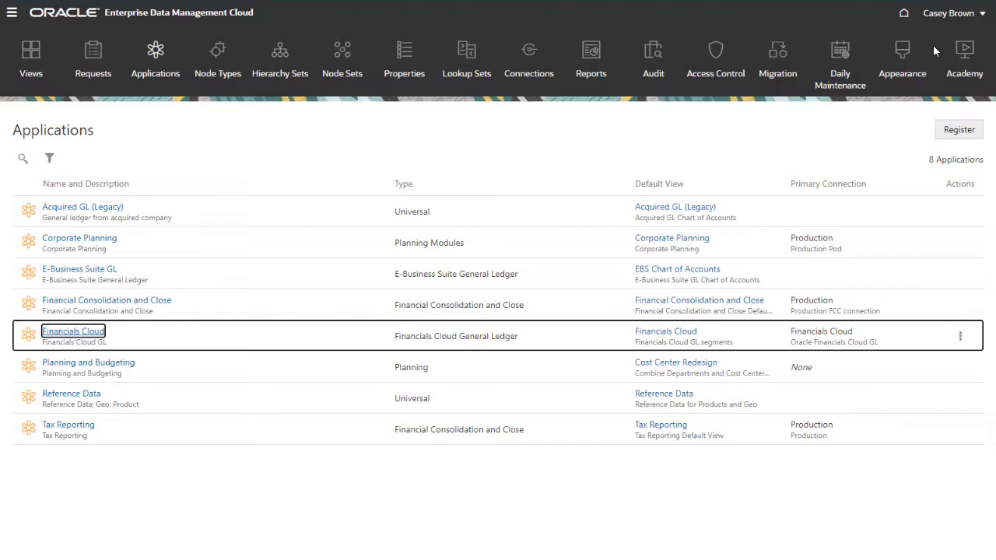
Choose Import from the Financials Cloud application's Actions menu
left_click(74, 330)
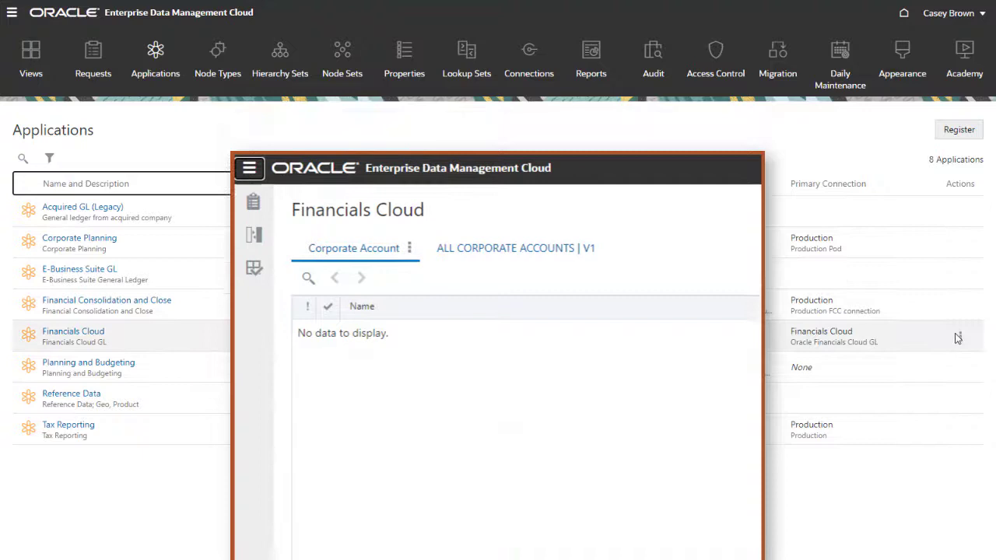
left_click(960, 336)
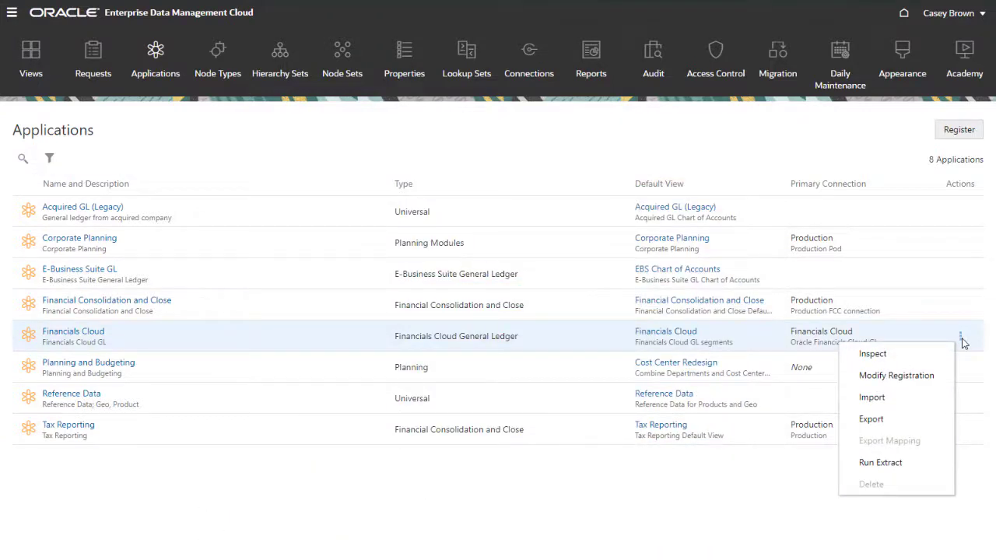
mouse_move(871, 396)
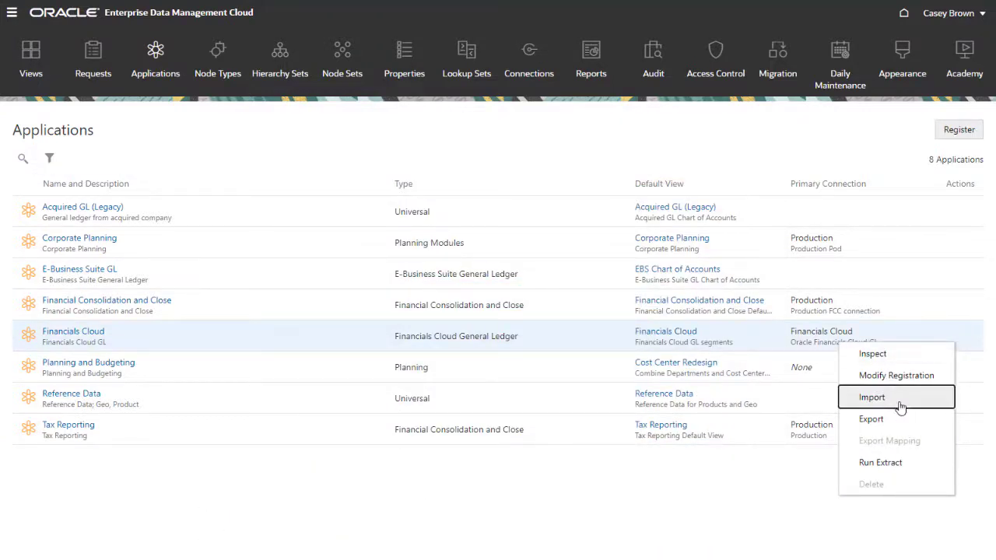
left_click(871, 397)
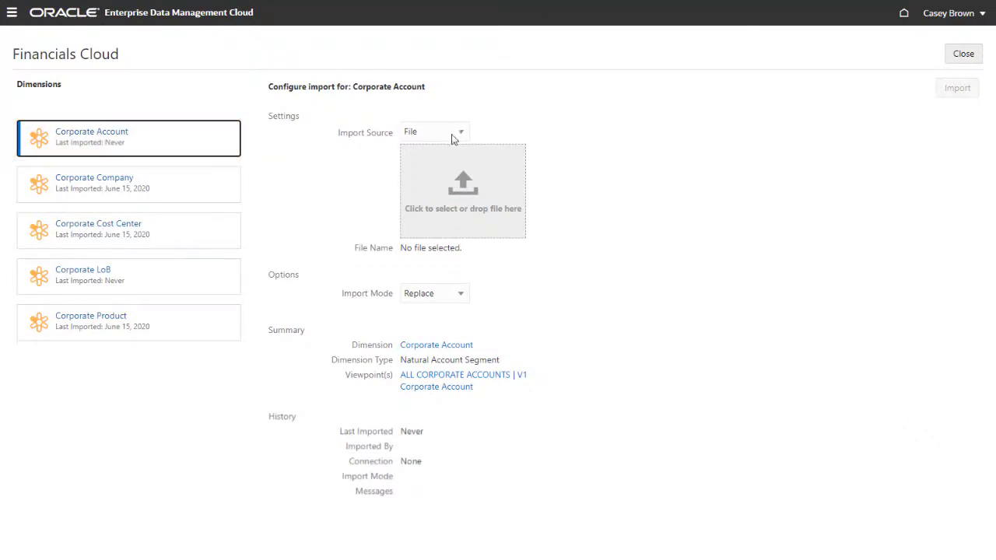
Select Accounts.zip as the file to import into Corporate Account
left_click(433, 131)
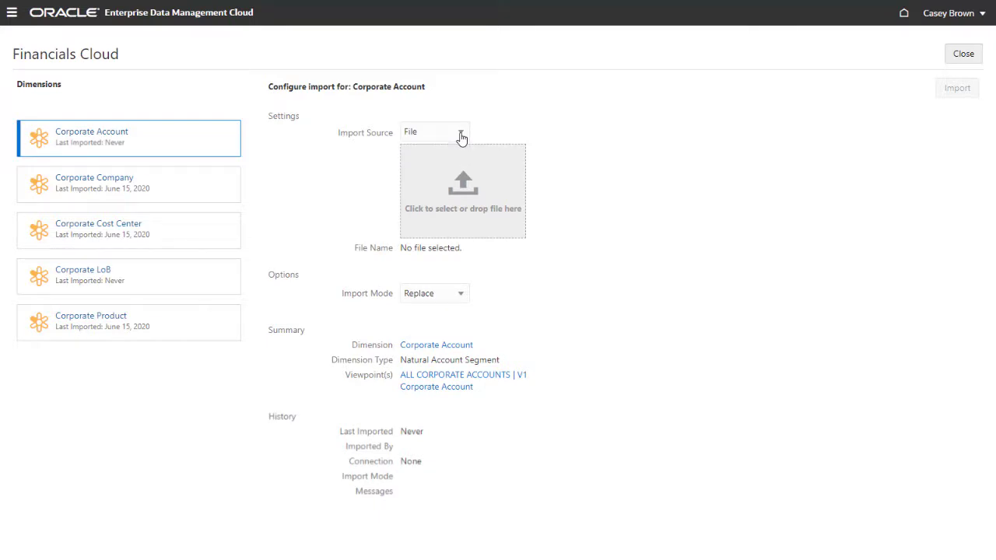
left_click(462, 185)
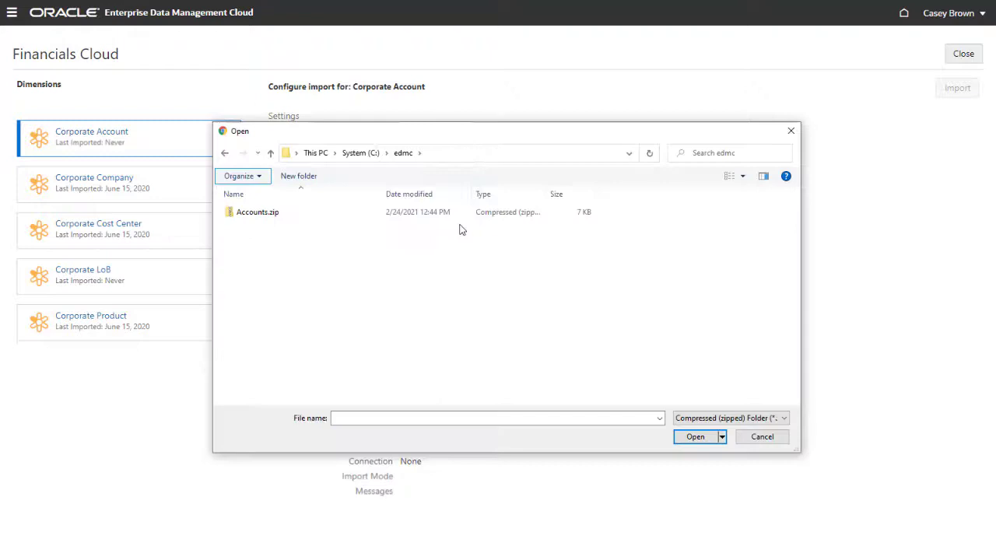
left_click(257, 211)
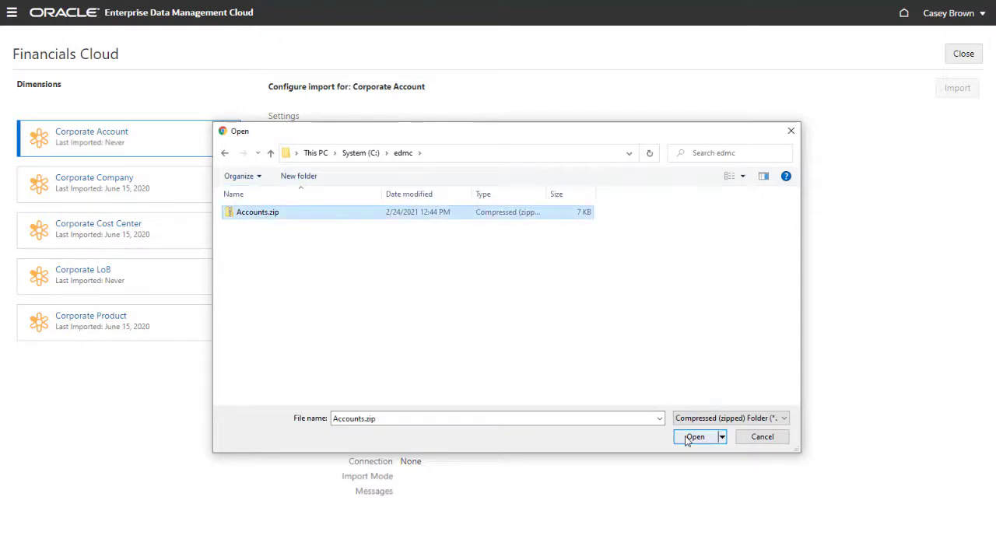
left_click(694, 436)
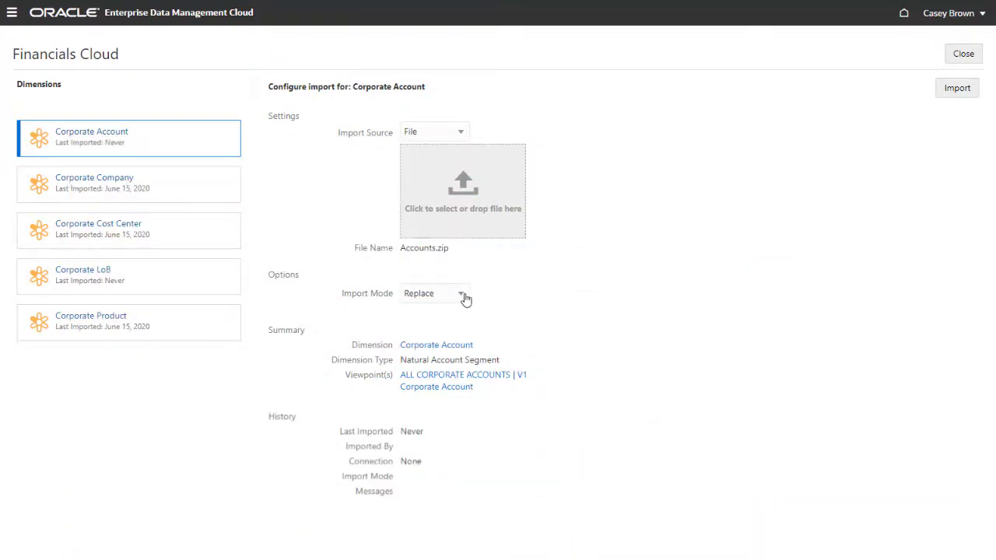
Import Accounts.zip into Corporate Account using Reset import mode
left_click(461, 293)
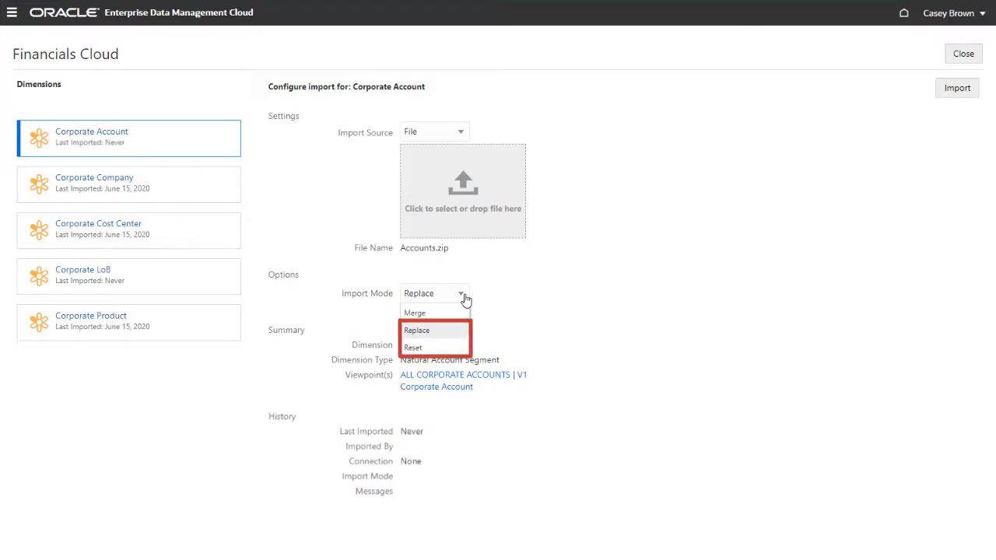
mouse_move(459, 347)
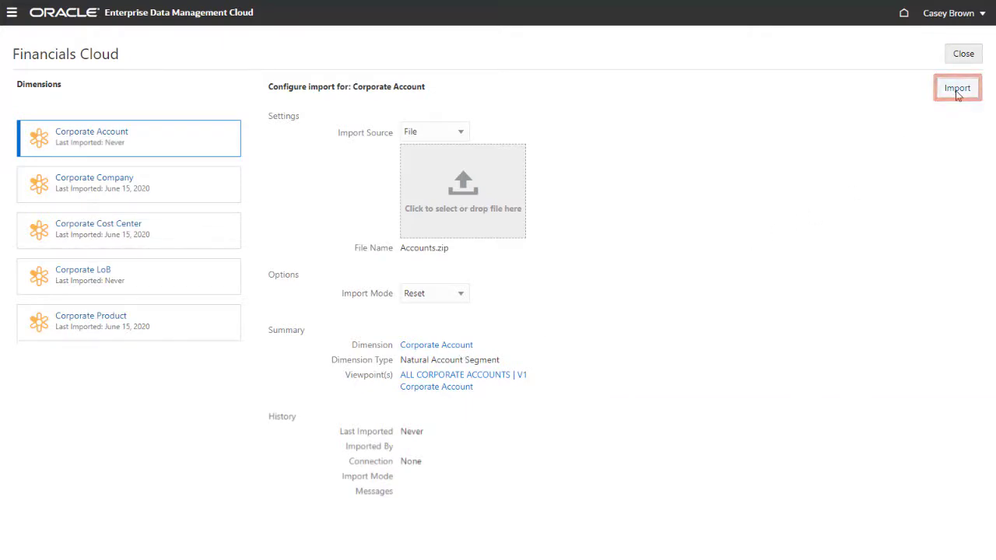
left_click(958, 88)
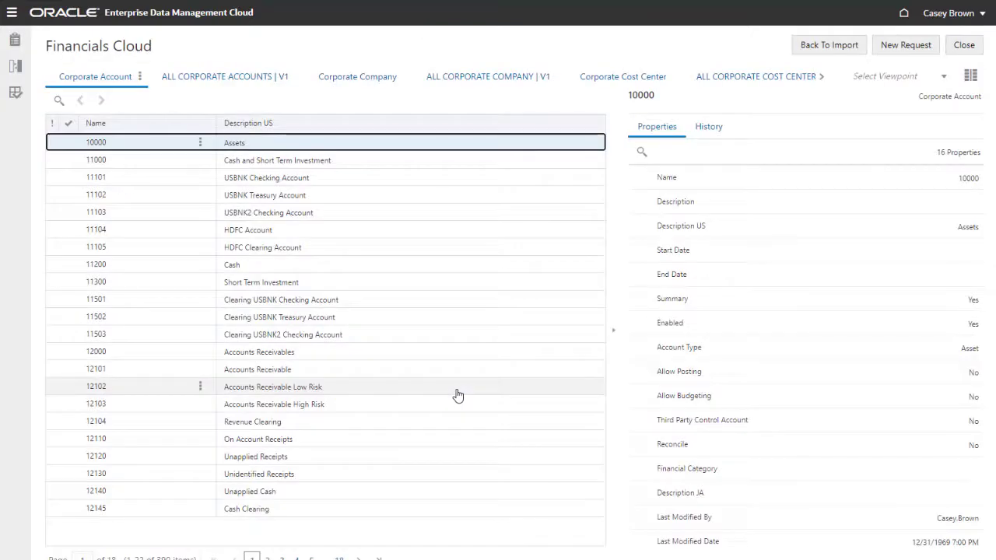
mouse_move(459, 396)
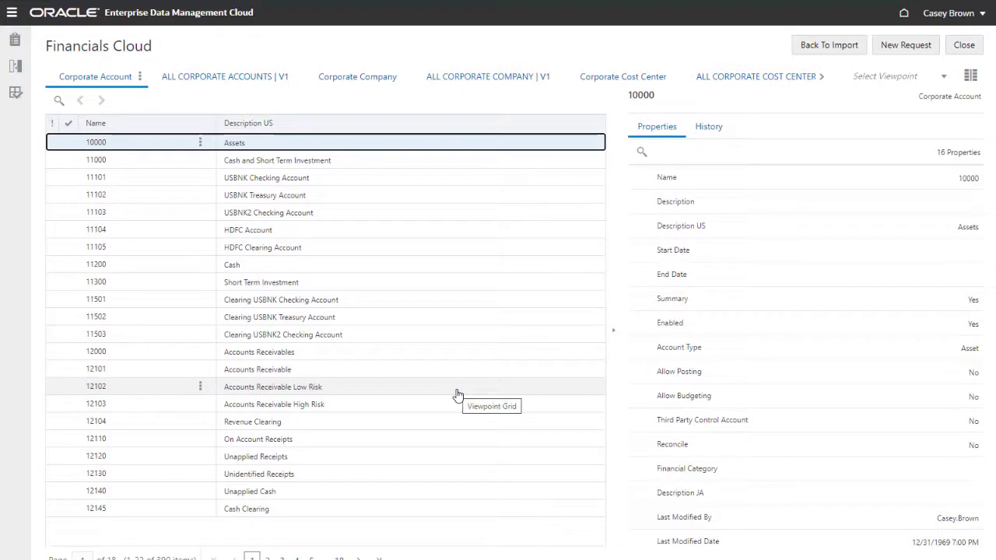
mouse_move(371, 261)
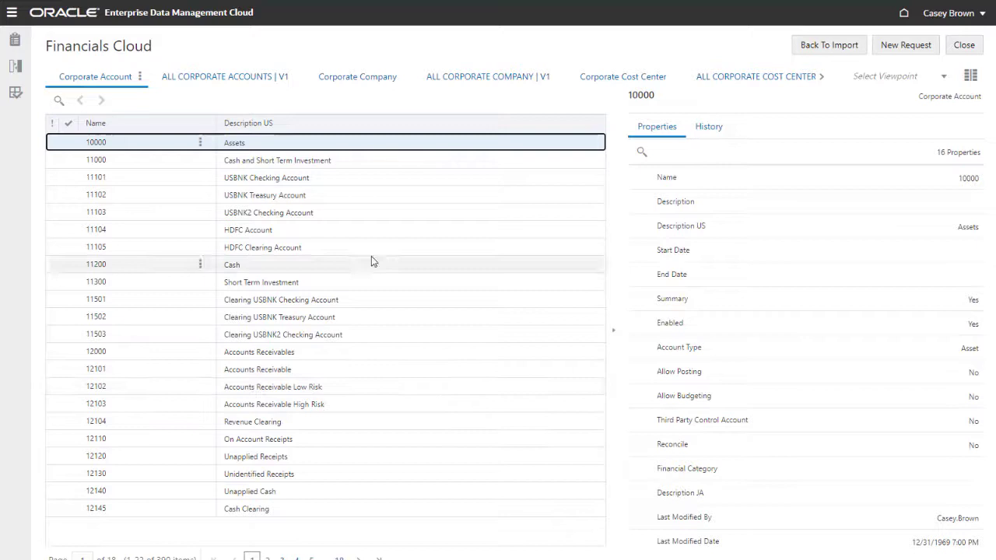
Expand the ALL CORPORATE ACCOUNTS | V1 hierarchy and start a draft request titled Accounts Change
left_click(225, 76)
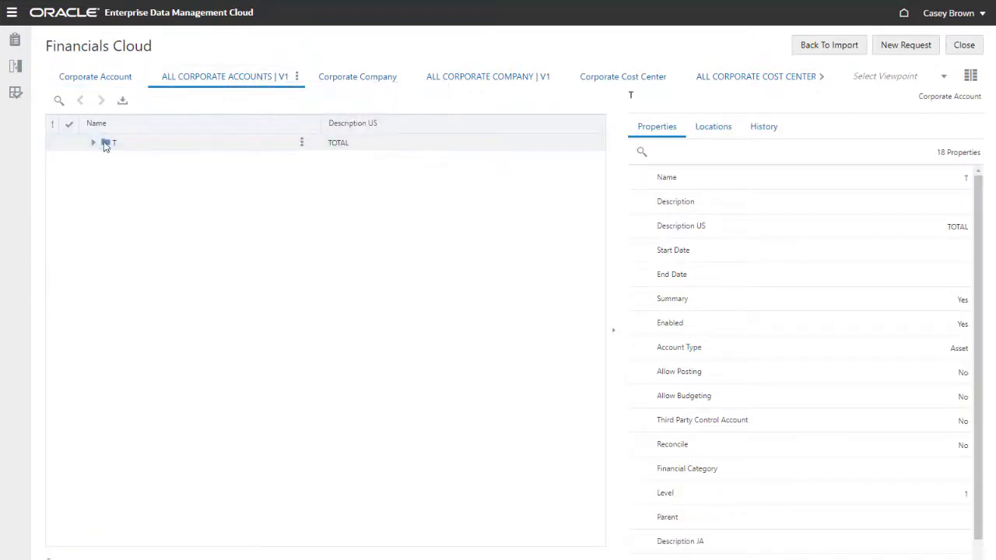
left_click(93, 142)
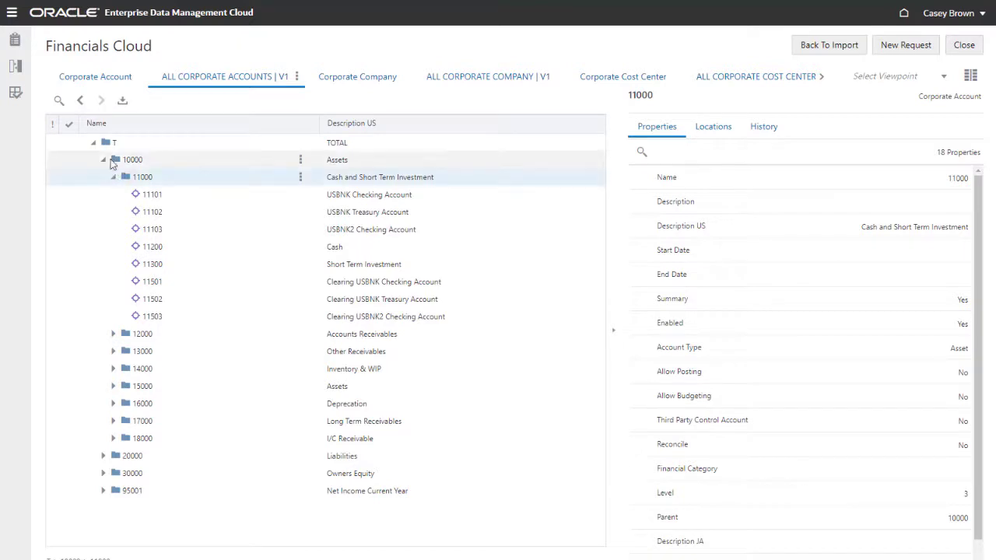
left_click(95, 76)
type("new accounts")
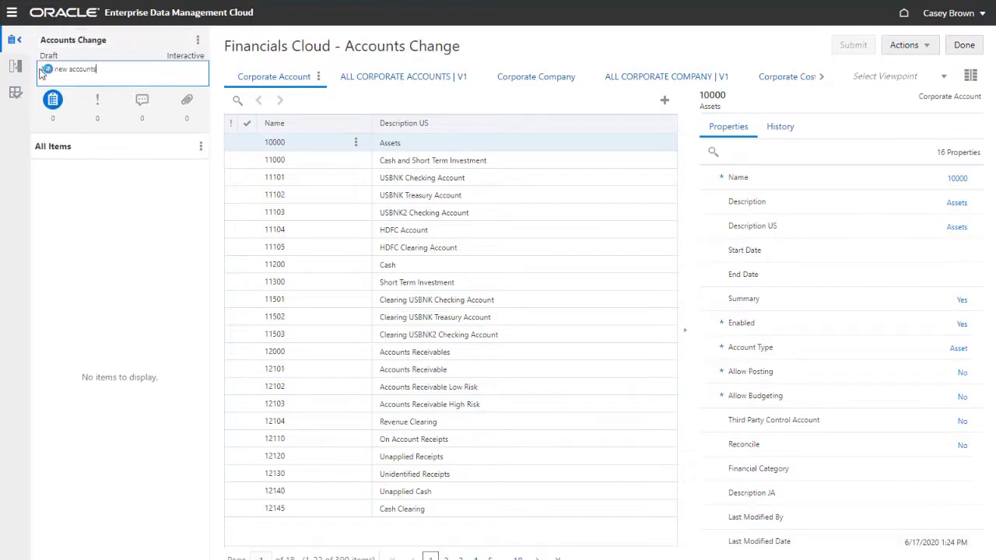
Add new account 11400 Short Term Bonds, type Asset, category Other current assets
left_click(664, 100)
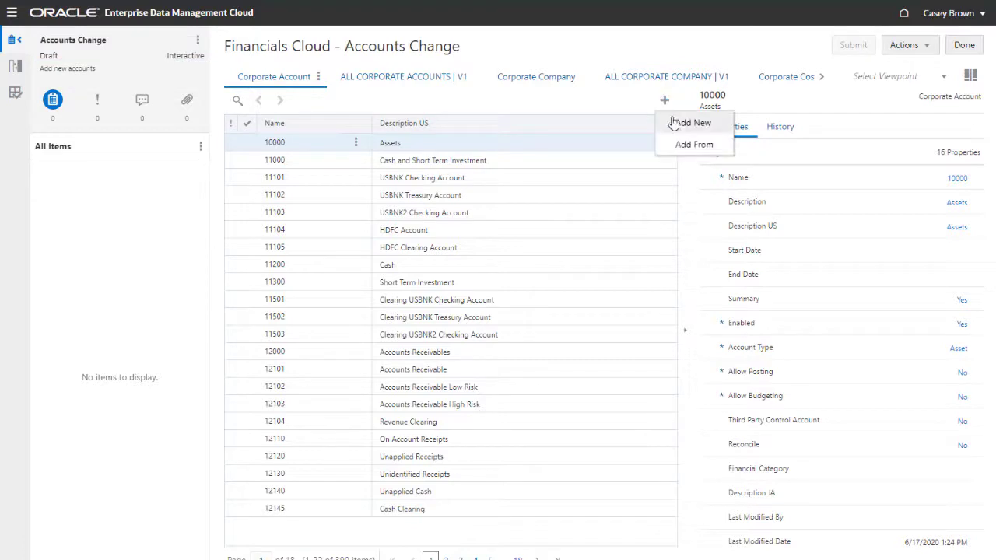
left_click(688, 123)
type("Short Term Bonds")
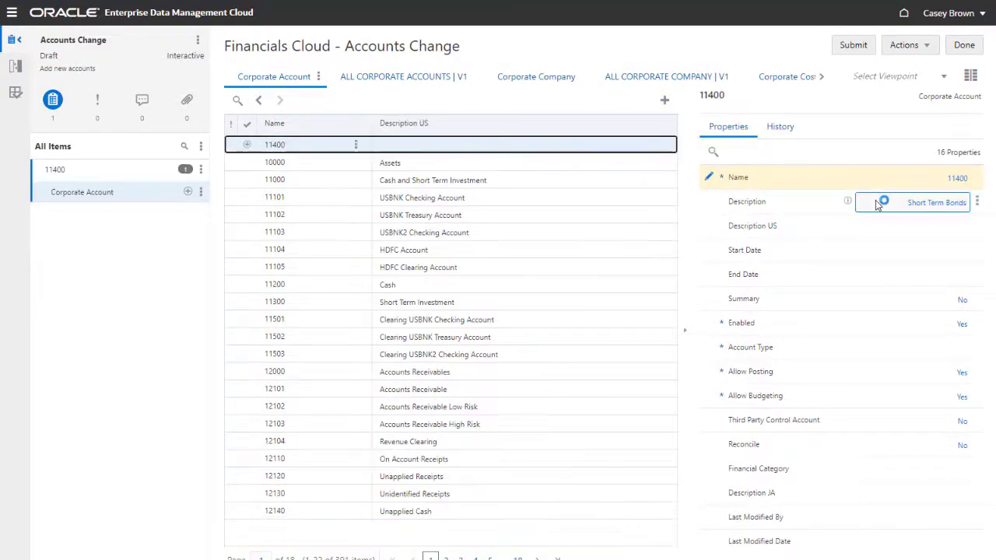
left_click(910, 348)
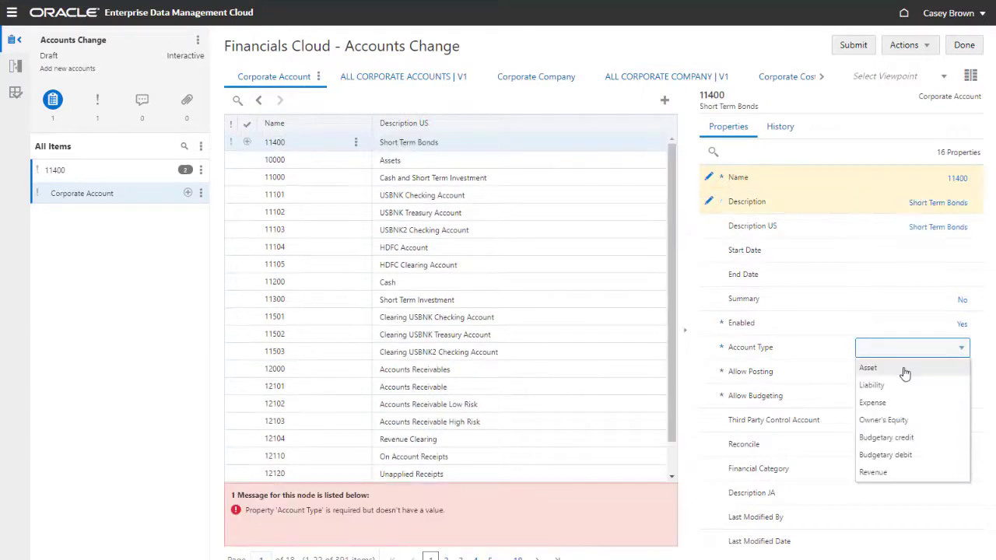
left_click(867, 367)
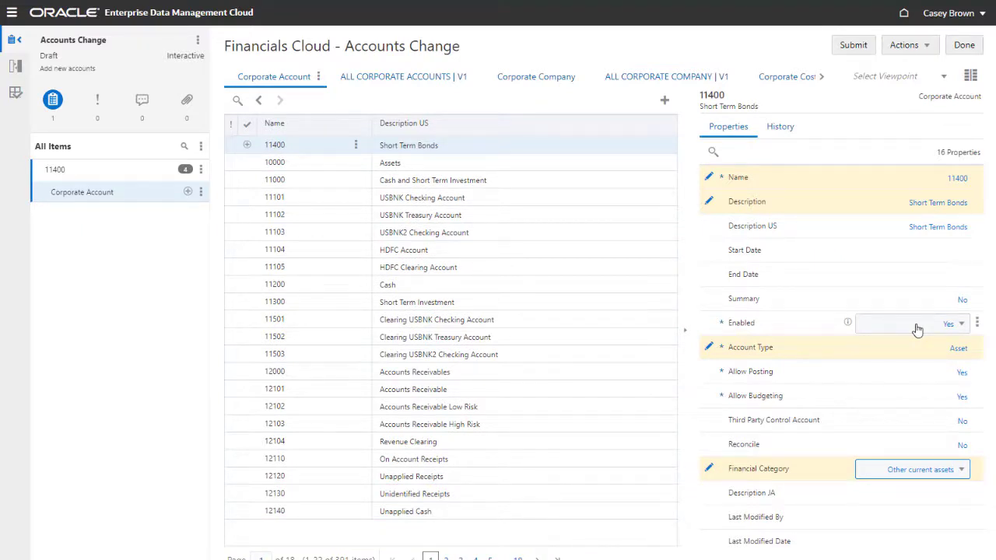
Expand TOTAL and 10000, move 11400 under 11000, then expand 11000
left_click(395, 76)
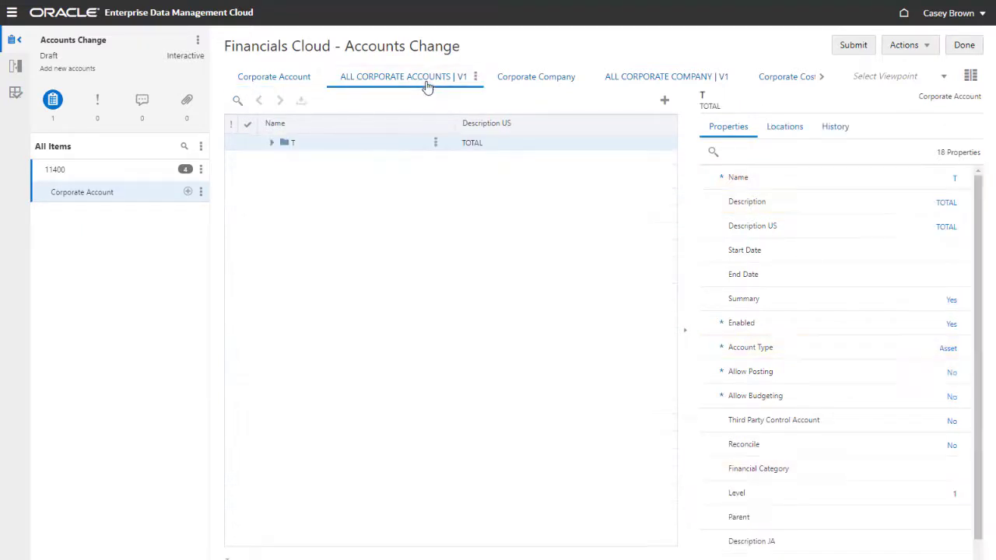
left_click(272, 143)
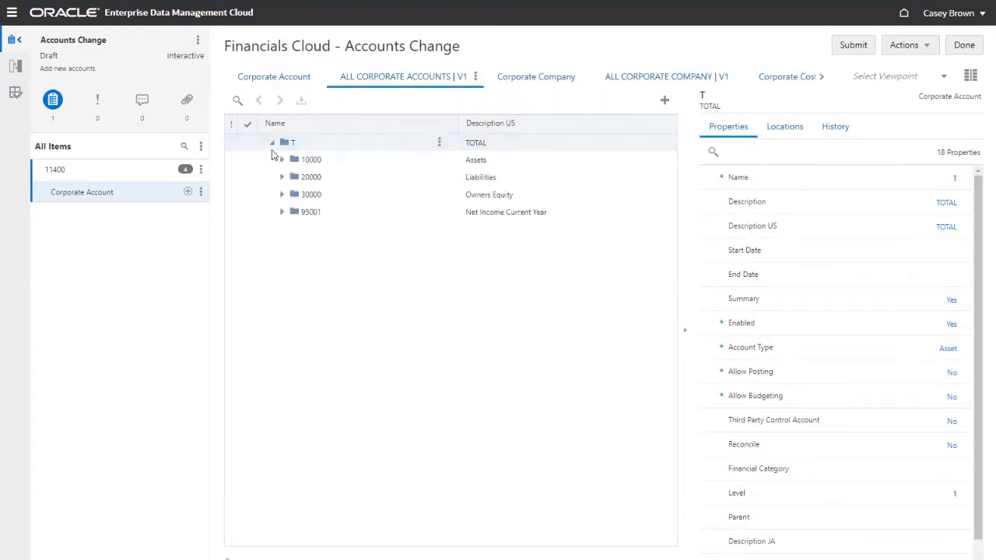
left_click(282, 159)
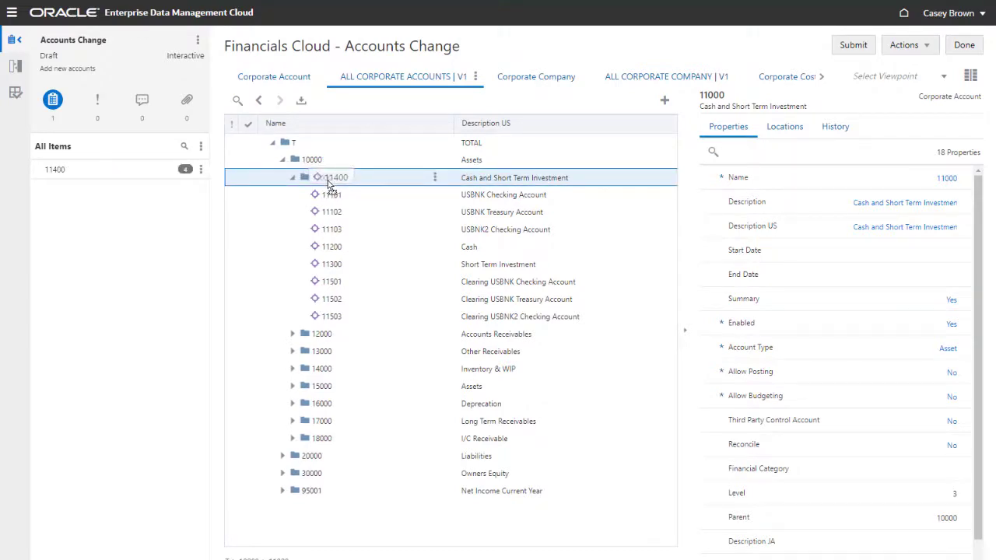
left_click(292, 177)
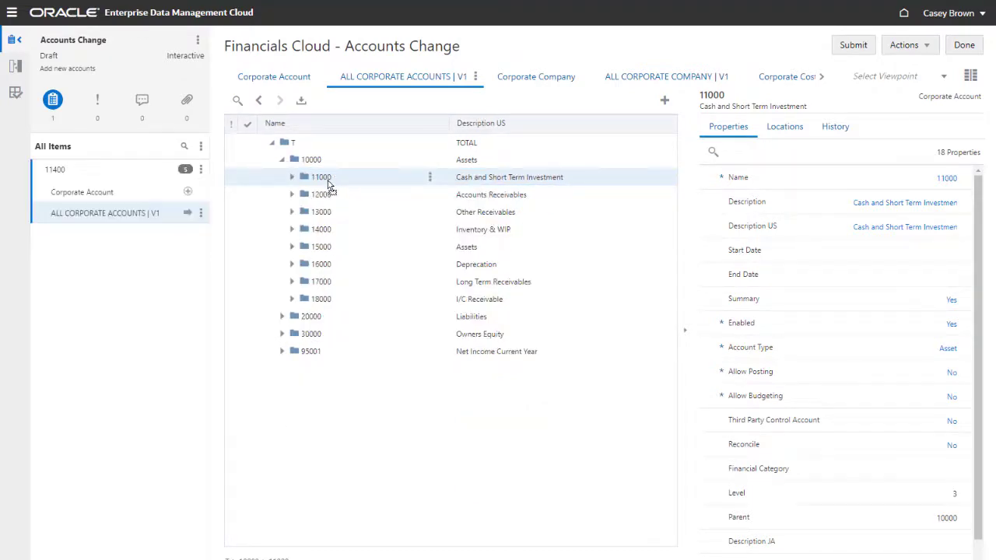
left_click(292, 176)
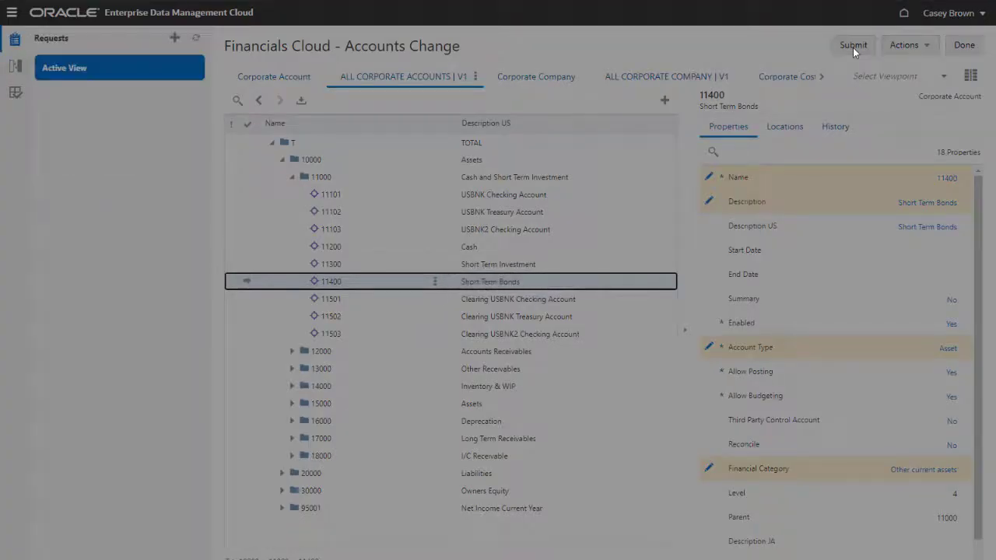
Submit Accounts Change, confirm 11400 appears under 11000, and close the view
left_click(852, 44)
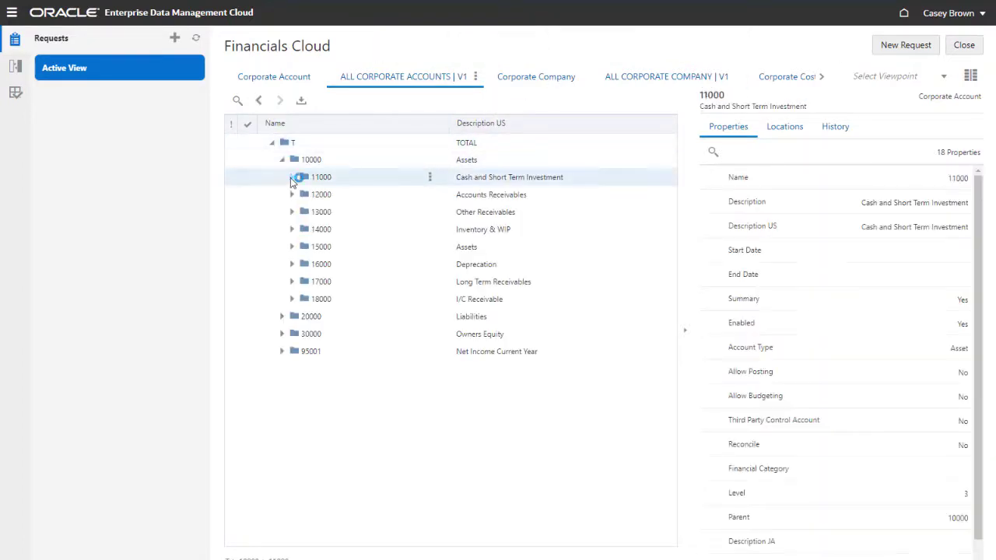
left_click(293, 177)
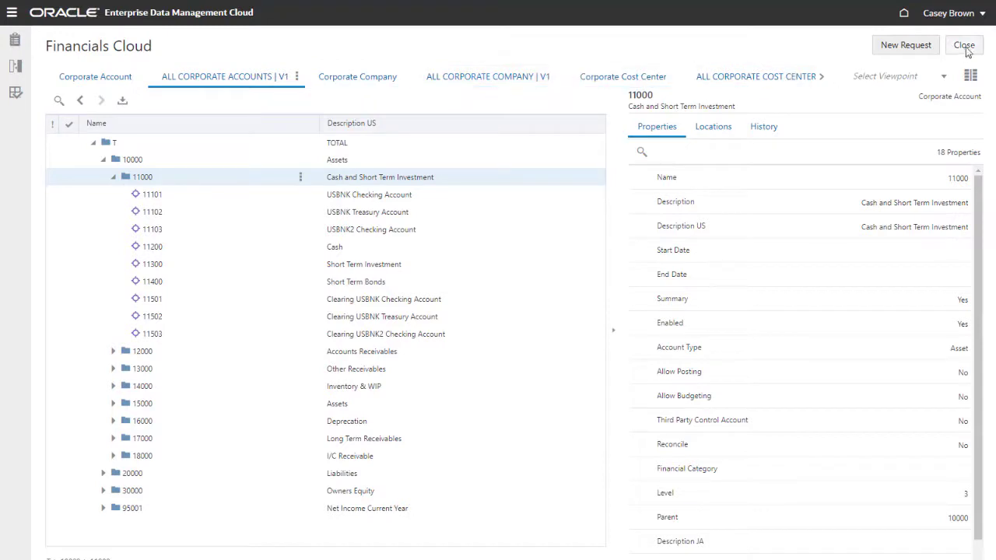
left_click(963, 44)
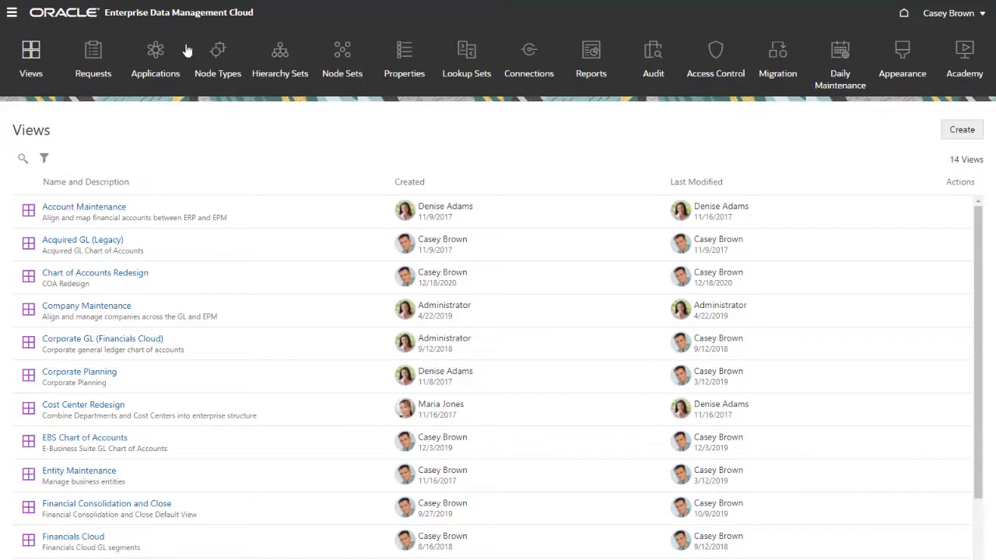
Choose Export from the Financials Cloud row's Actions menu in Applications
left_click(155, 58)
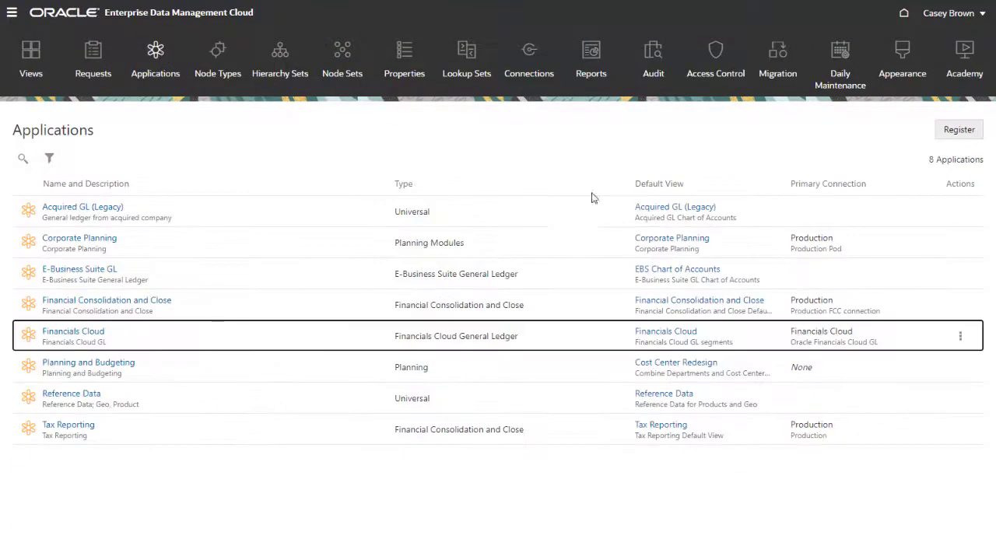
left_click(960, 336)
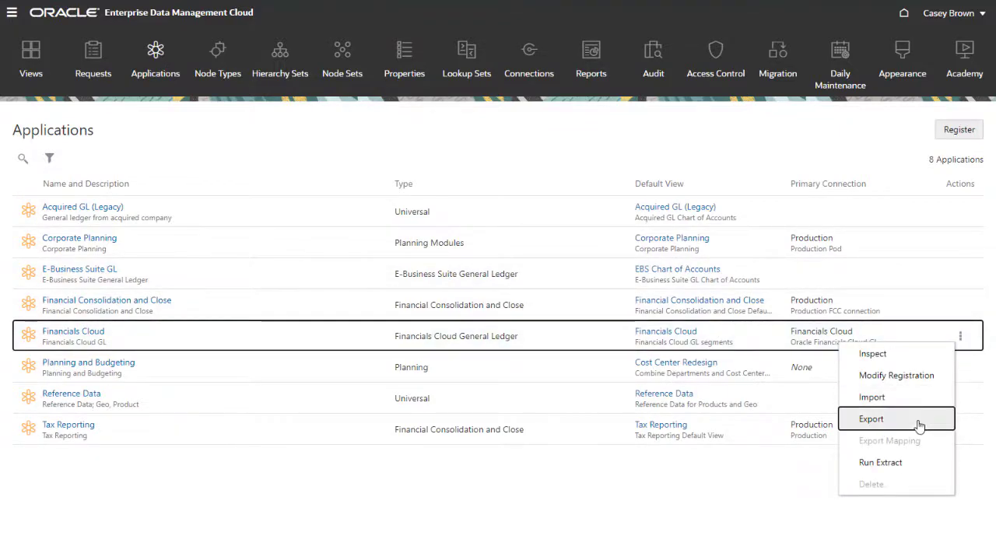
left_click(871, 418)
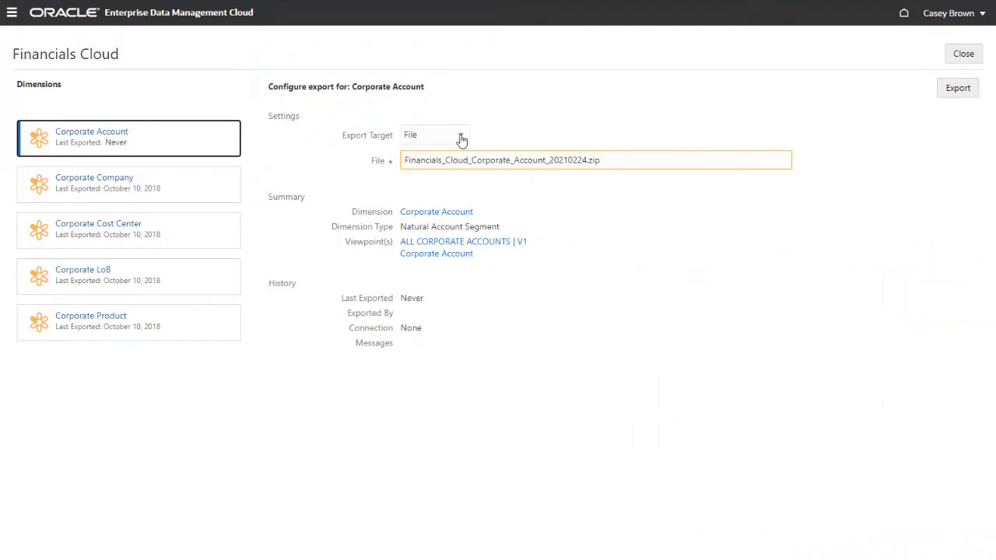
Export Corporate Account with Export Target set to the Financials Cloud connection
left_click(434, 135)
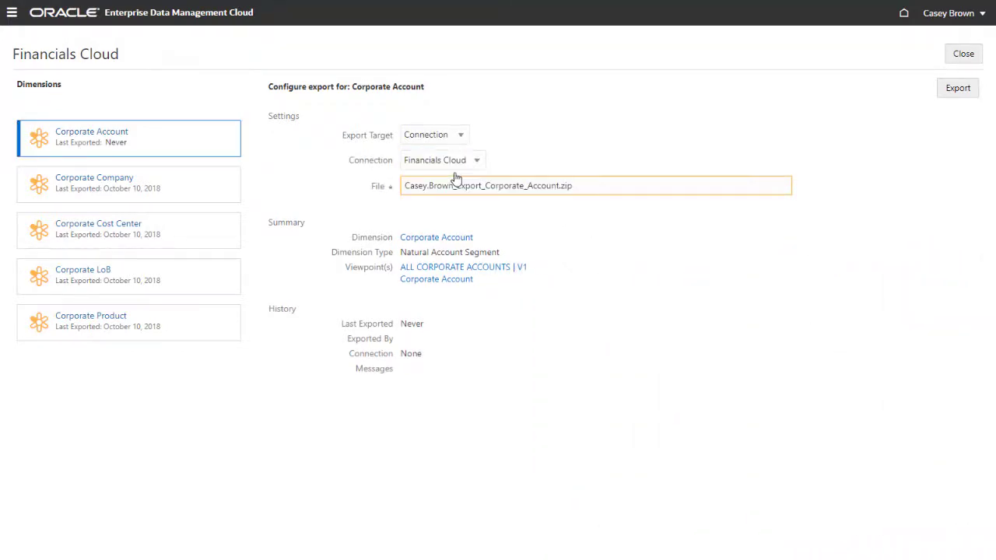
left_click(958, 87)
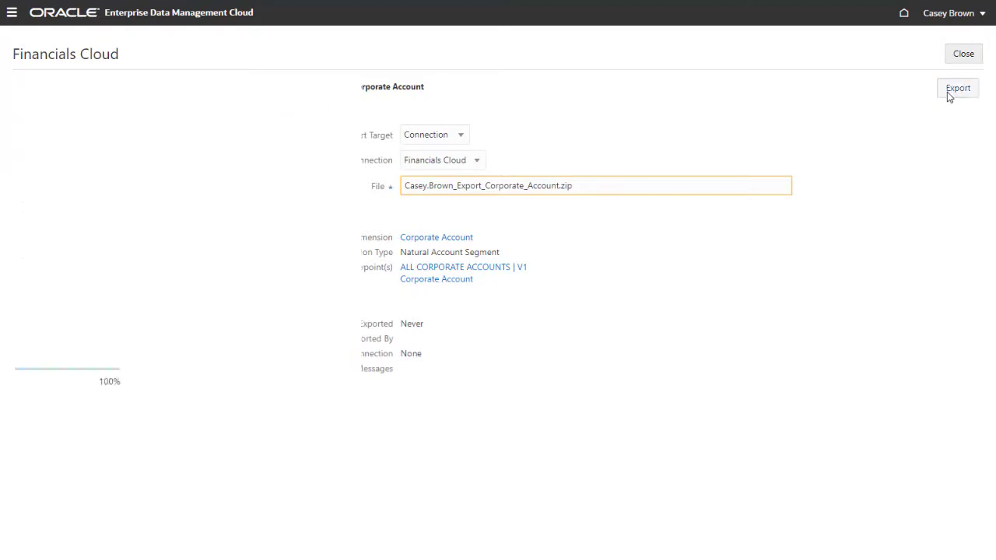
left_click(958, 87)
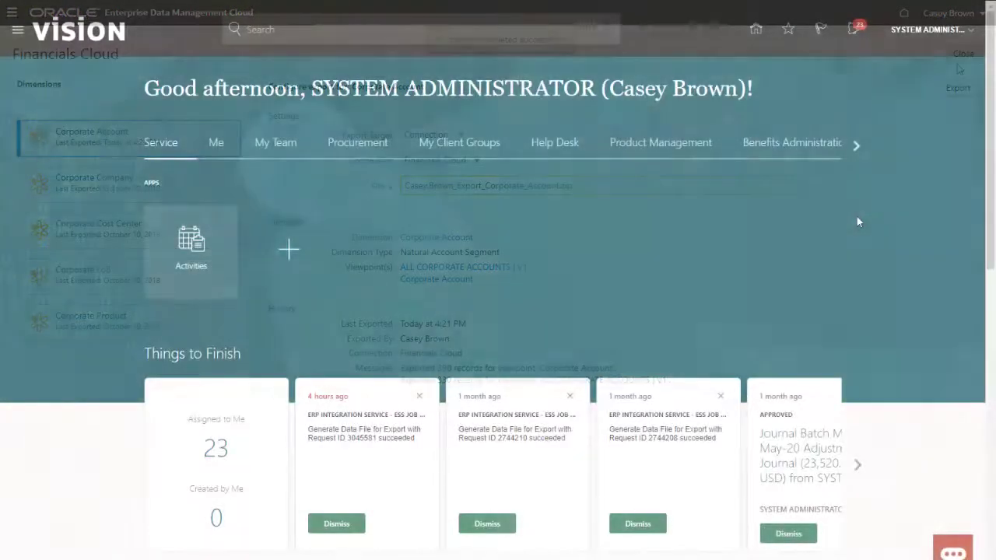
Scroll the home page navigation groups and display the Tools apps
left_click(963, 53)
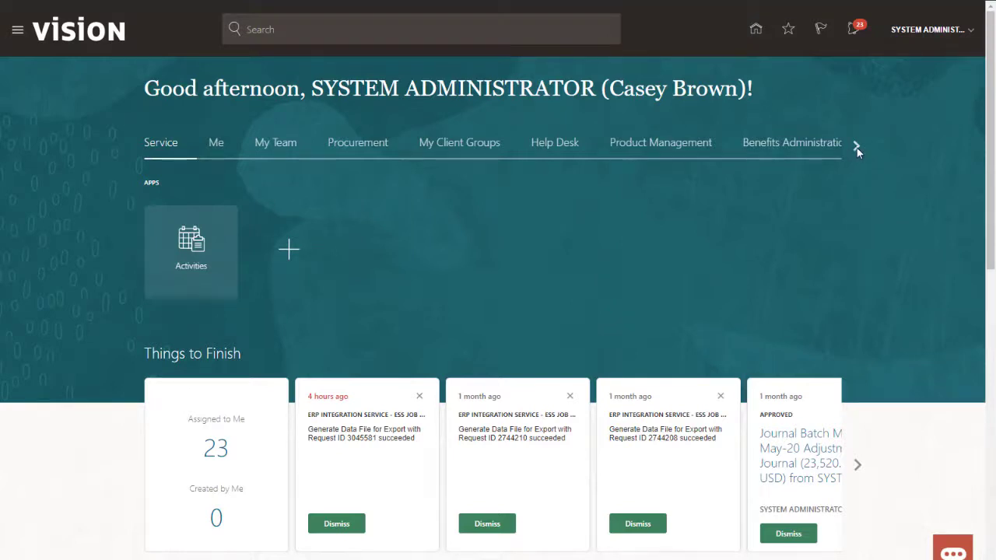
left_click(856, 146)
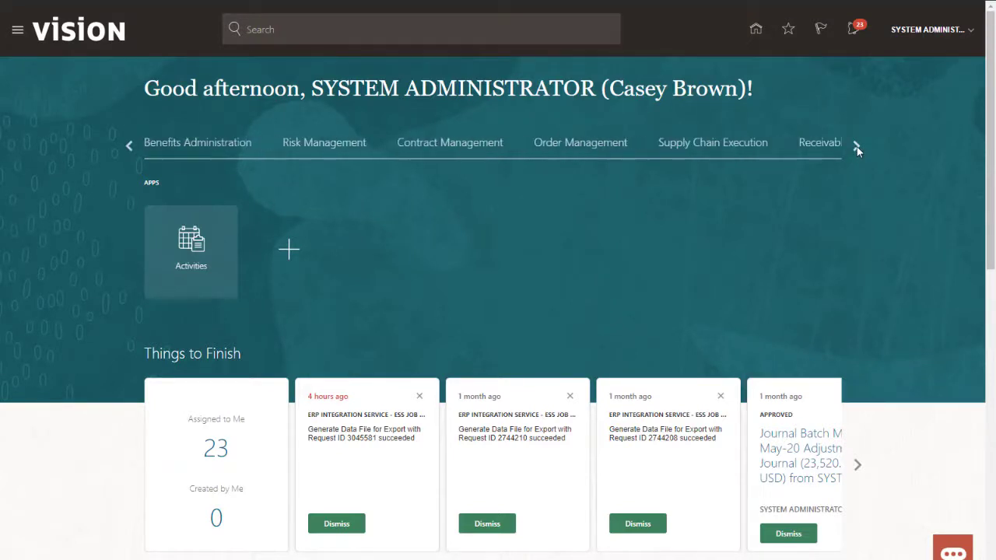
left_click(856, 146)
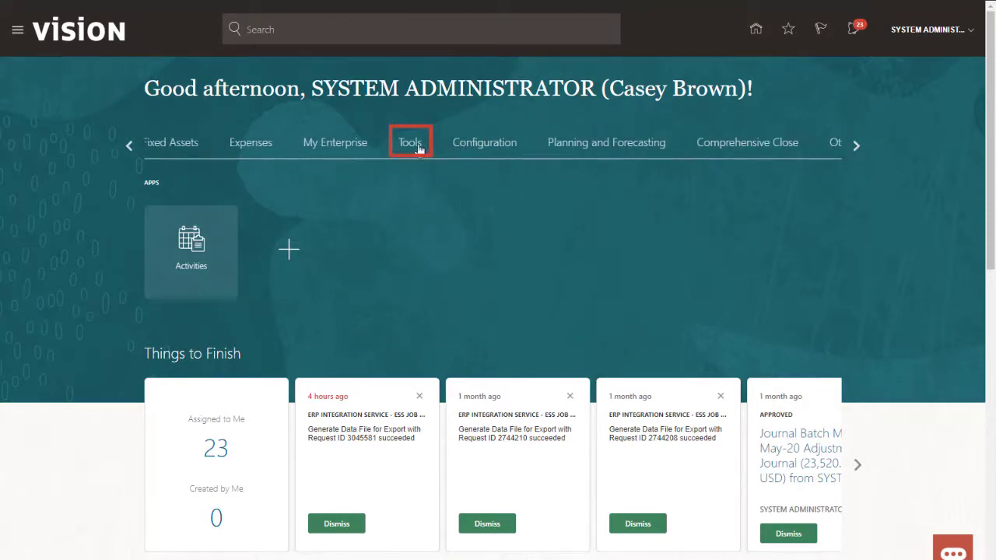
left_click(410, 143)
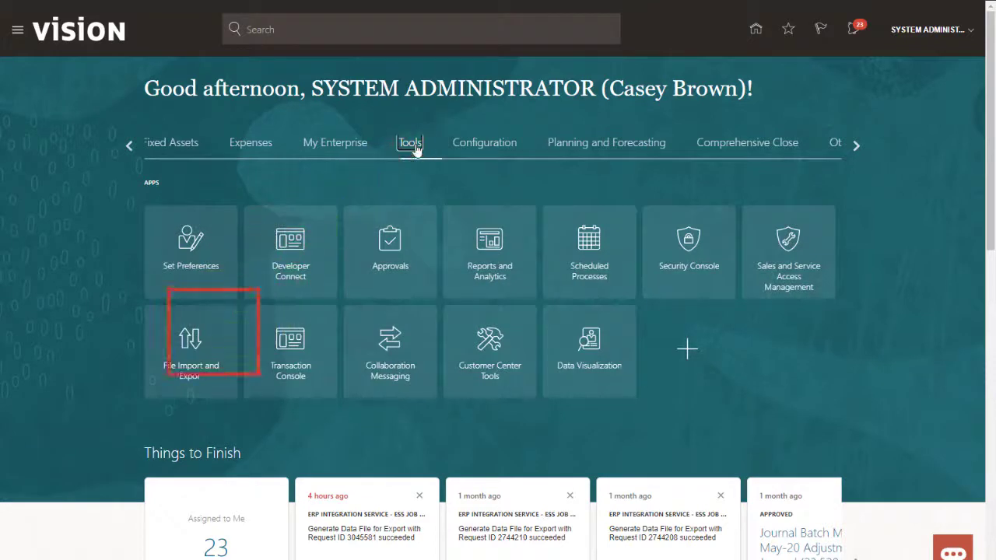
List unprocessed files in the fin/generalLedger/import account to find the Corporate Account export zip
left_click(191, 346)
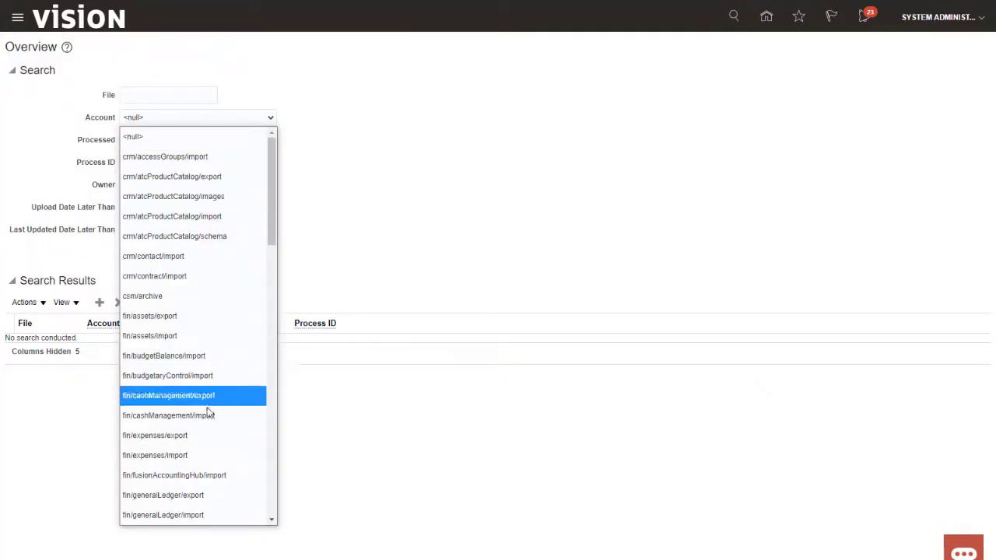
left_click(164, 514)
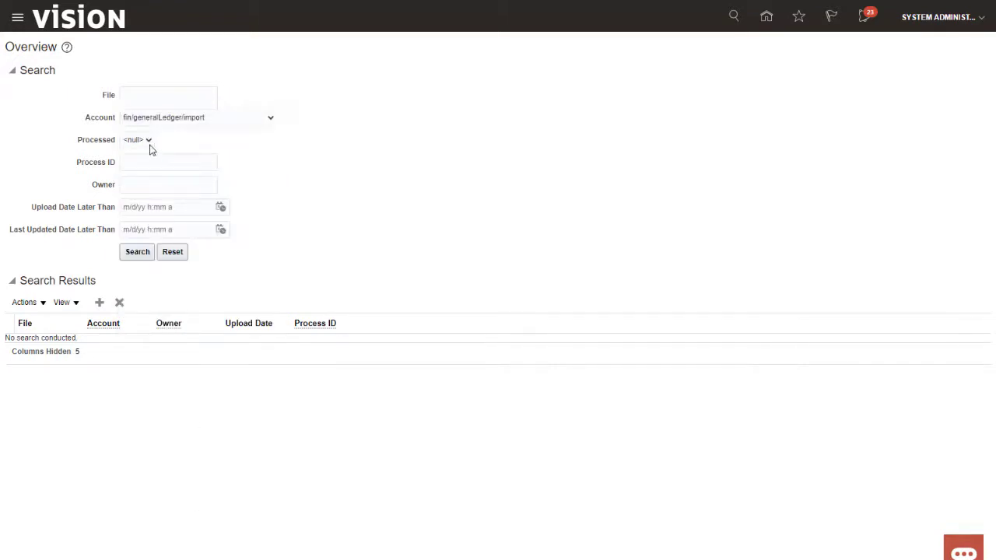
left_click(137, 252)
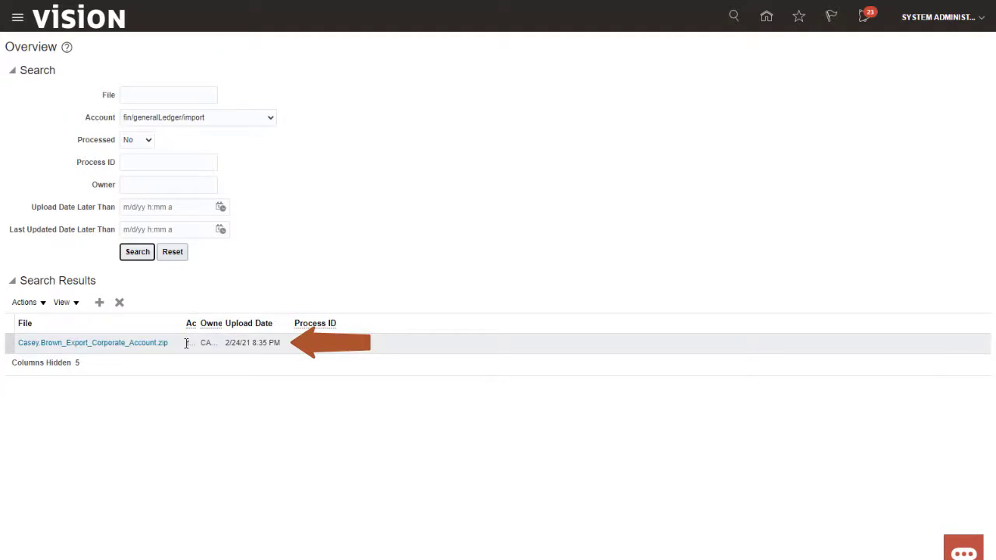
mouse_move(191, 342)
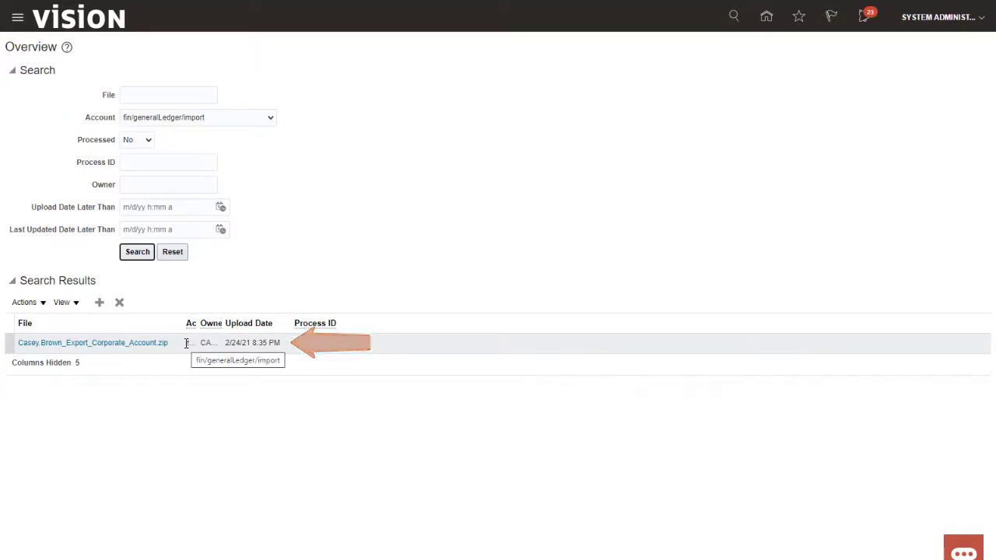
left_click(17, 16)
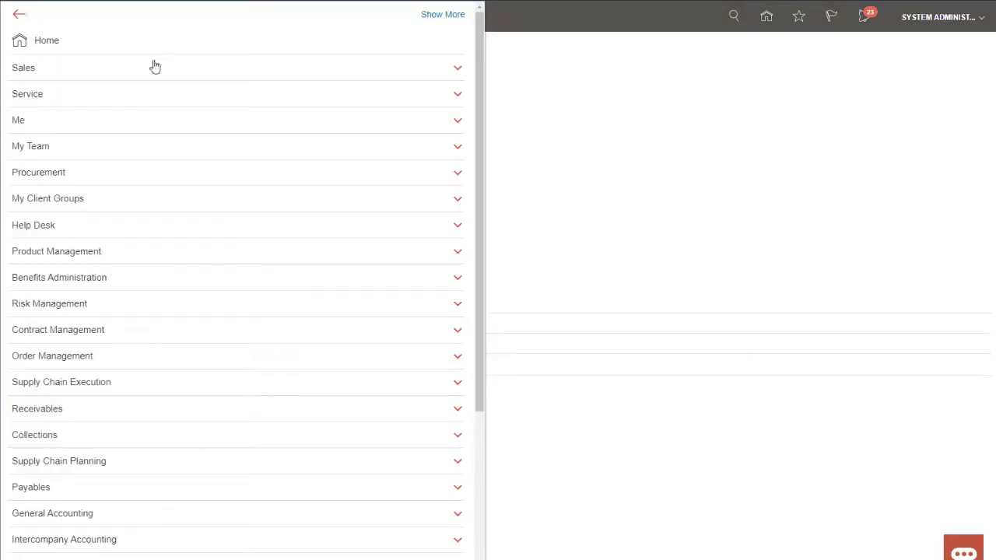
Start a new scheduled process and choose Load Interface File for Import as the job
scroll("down", 3)
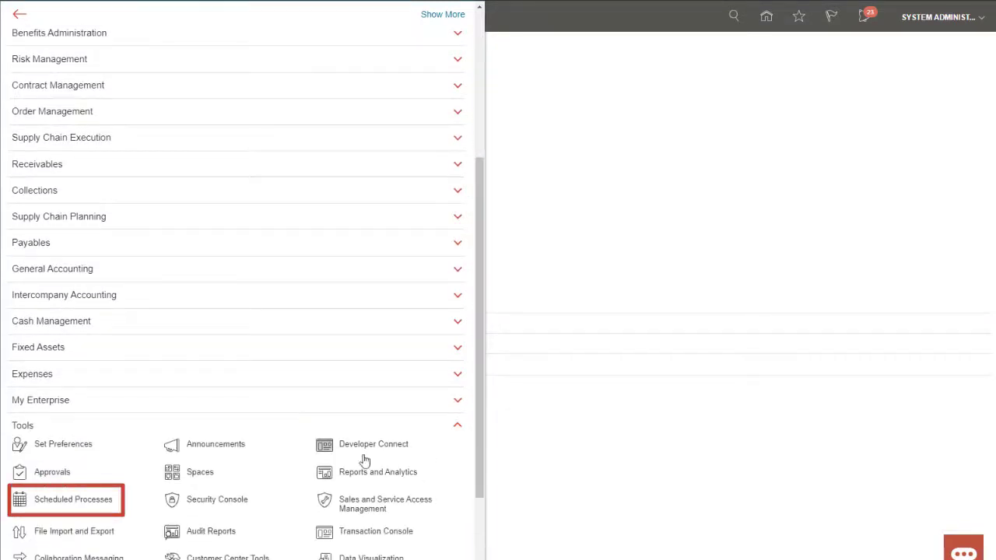
left_click(73, 498)
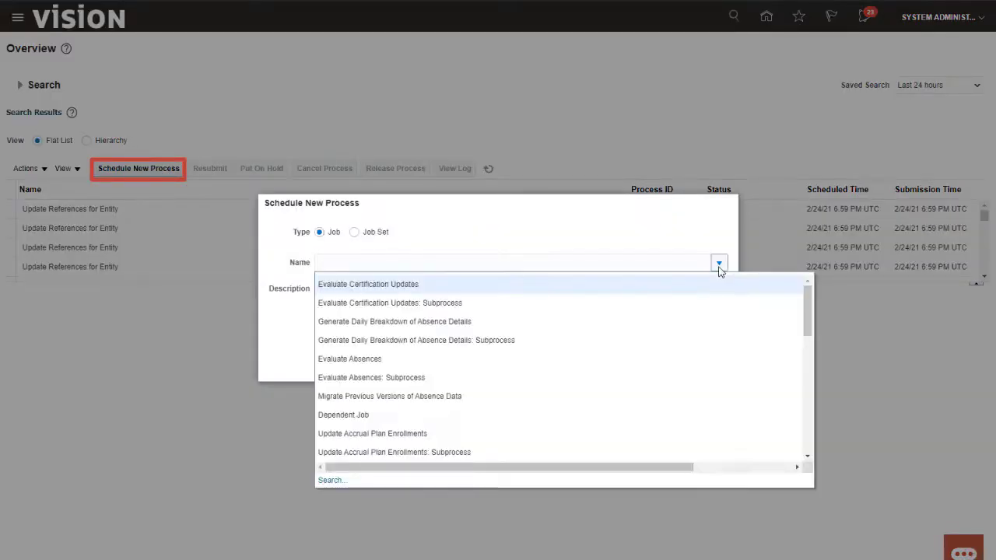
left_click(331, 480)
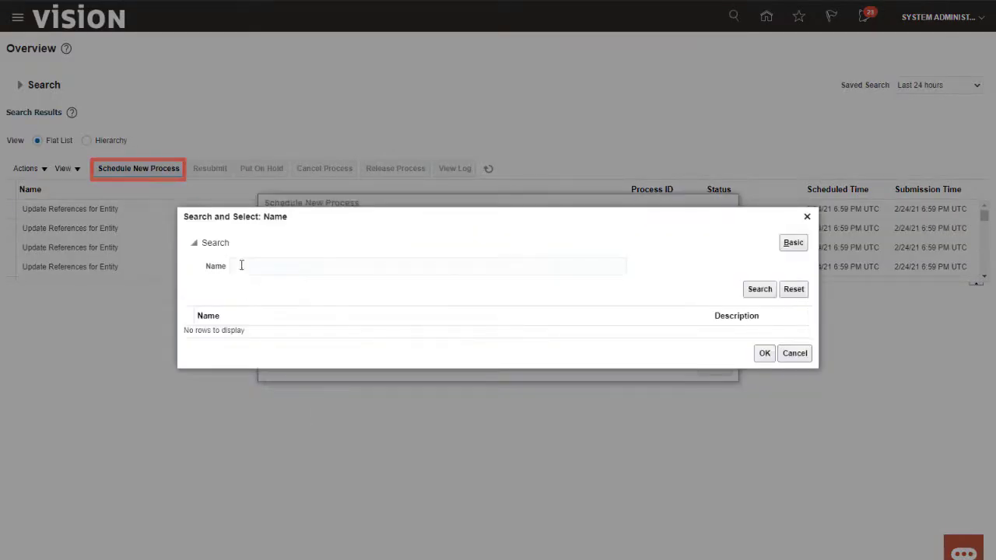
left_click(759, 284)
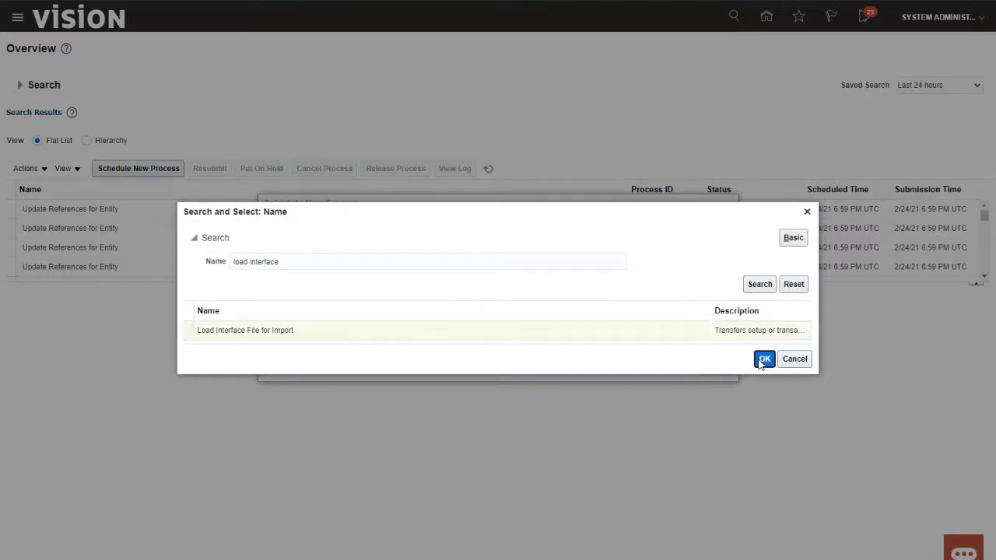
left_click(764, 359)
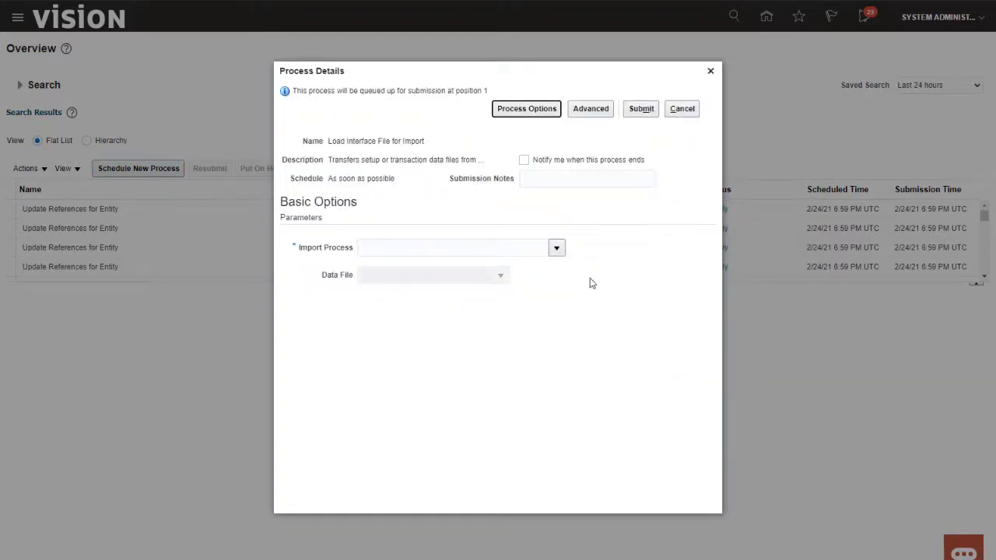
Run Import Segment Values and Hierarchies on the Corporate Account export file and submit
left_click(557, 247)
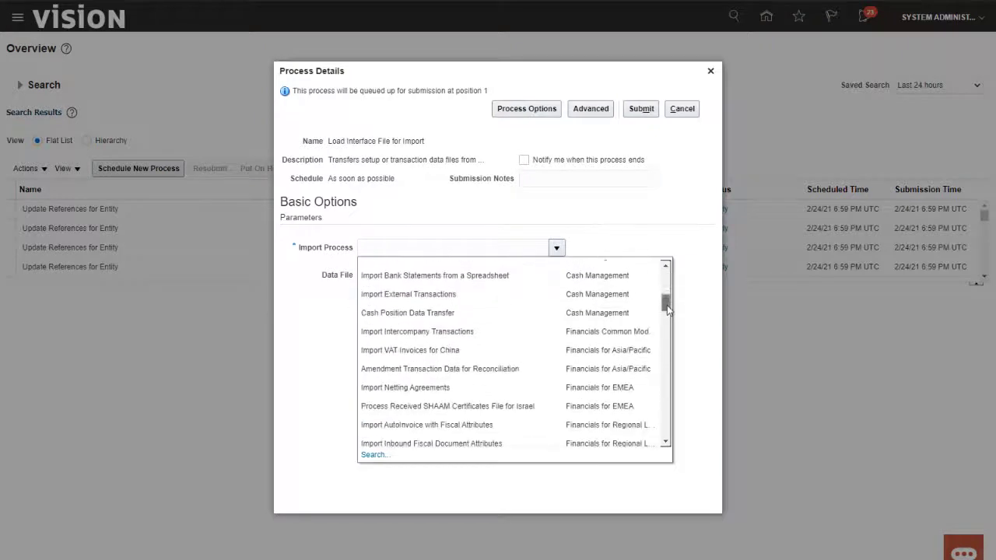
scroll("down", 3)
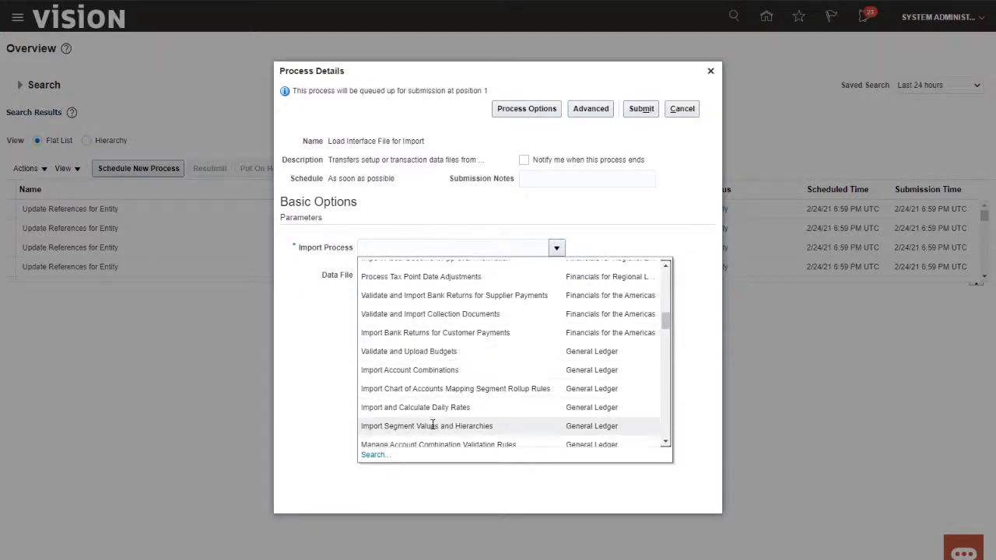
left_click(427, 425)
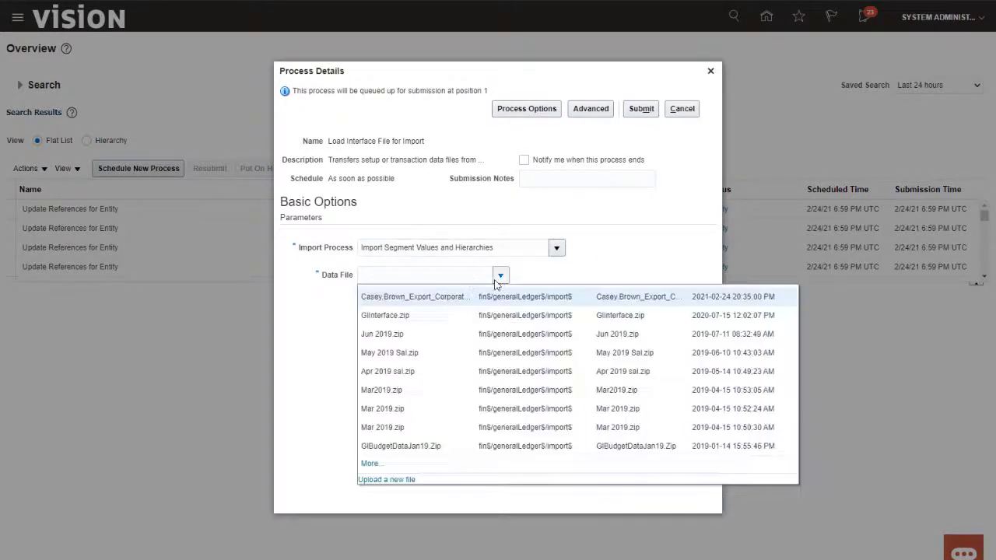
left_click(415, 296)
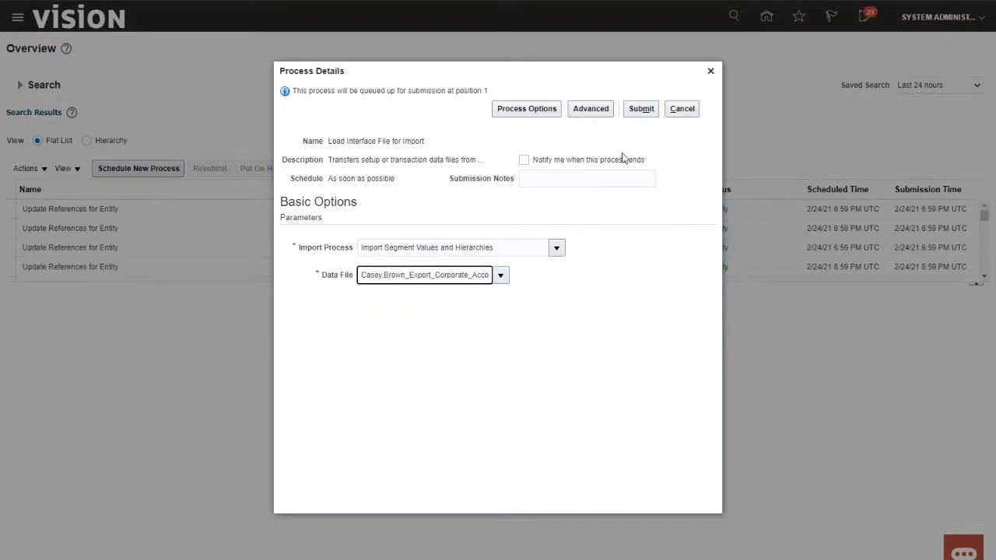
left_click(640, 108)
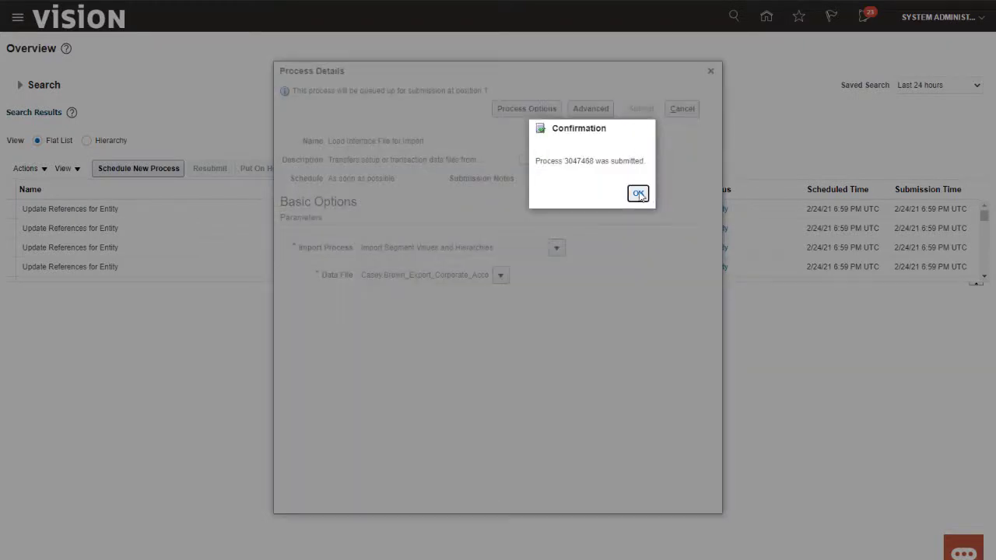
left_click(638, 193)
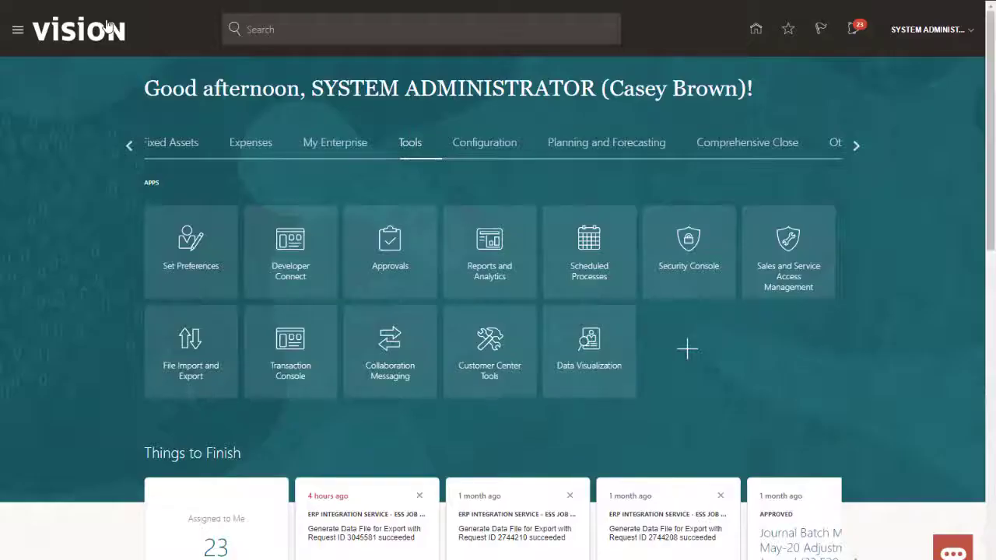
Open Setup and Maintenance with the Financials offering and launch Manage Chart of Accounts Value Sets
left_click(855, 145)
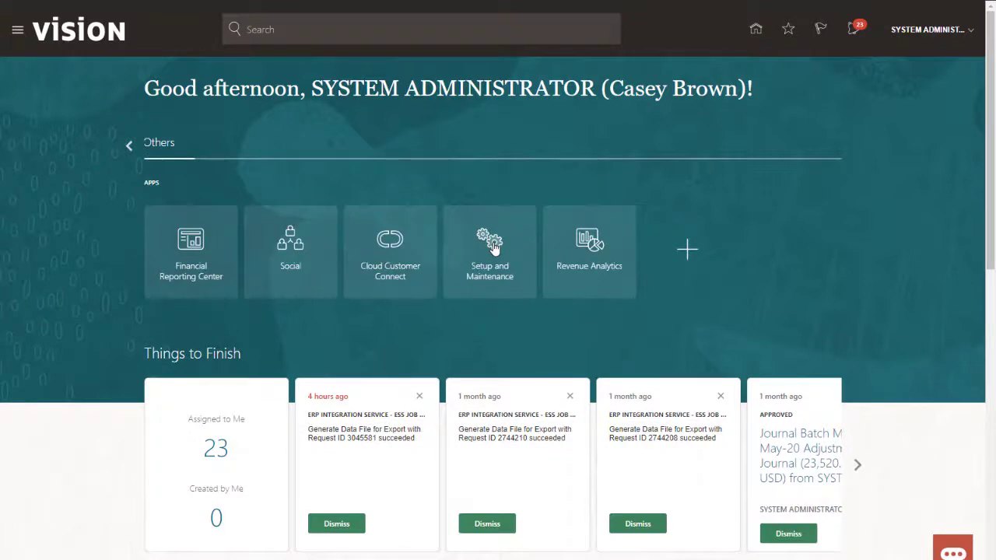
left_click(490, 249)
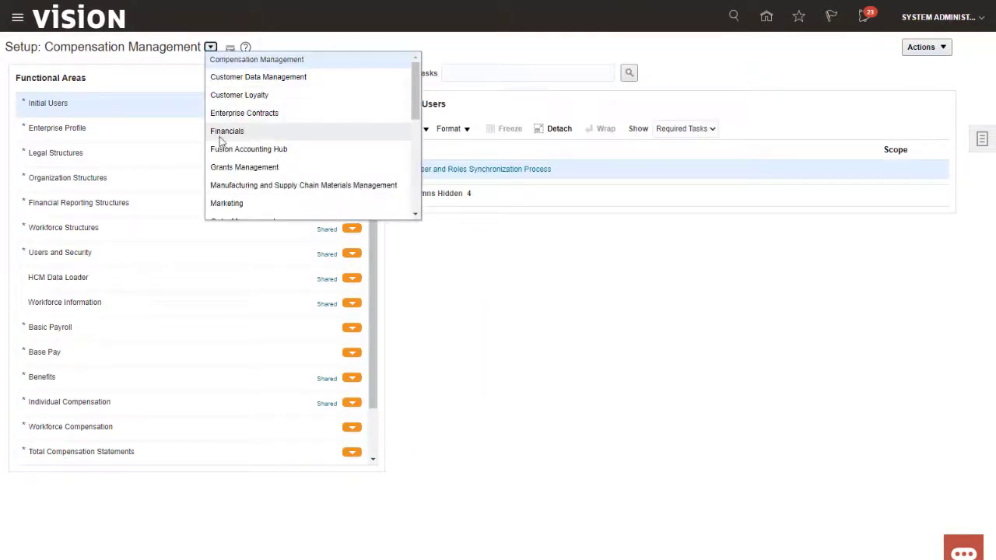
left_click(227, 131)
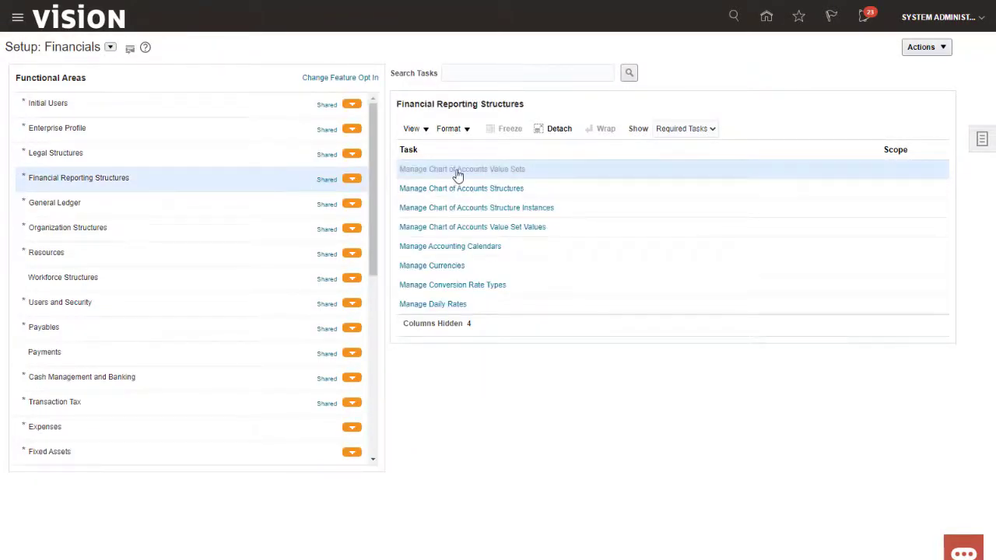
left_click(461, 169)
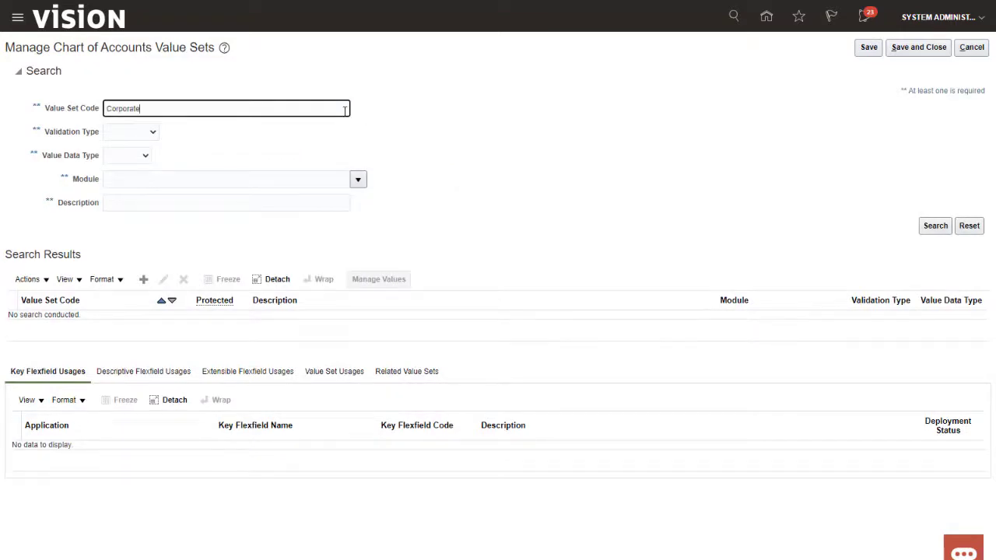
Open Corporate Account values, filter on 11, and confirm 11400 Short Term Bonds appears
left_click(924, 226)
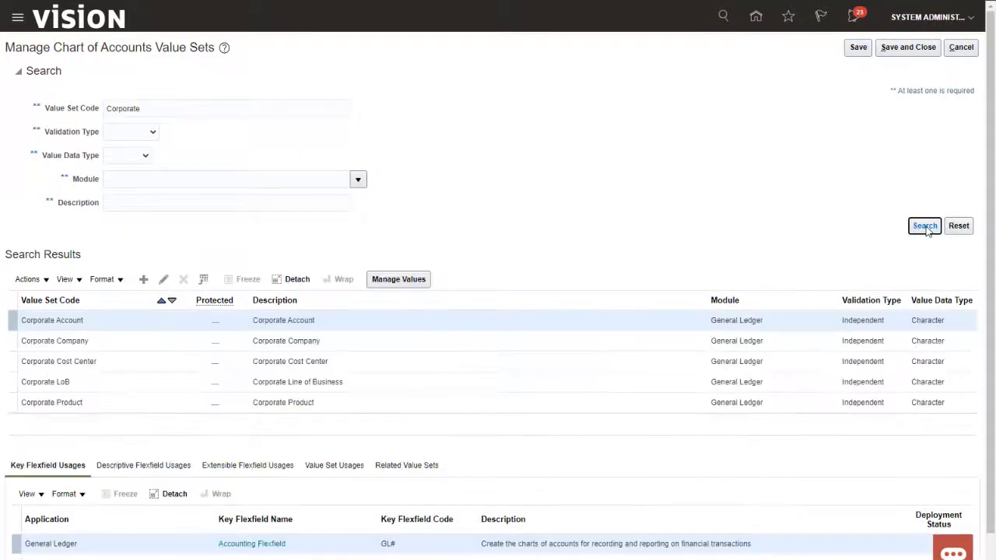
left_click(283, 320)
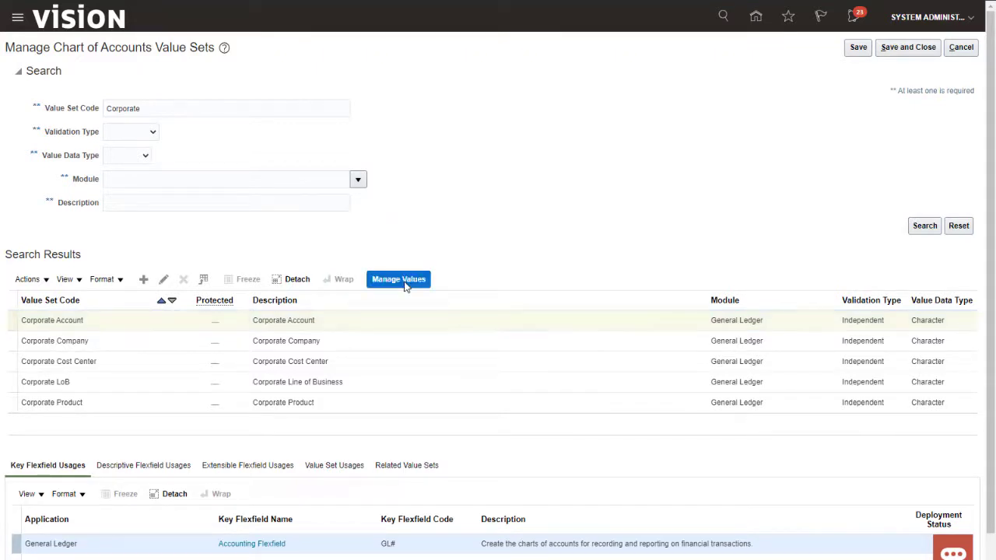
left_click(399, 279)
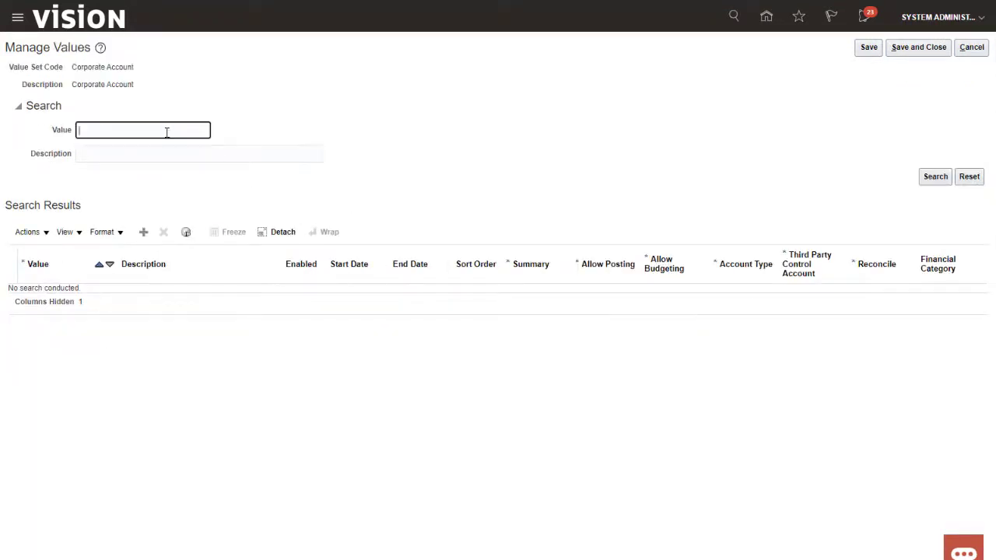
type("11")
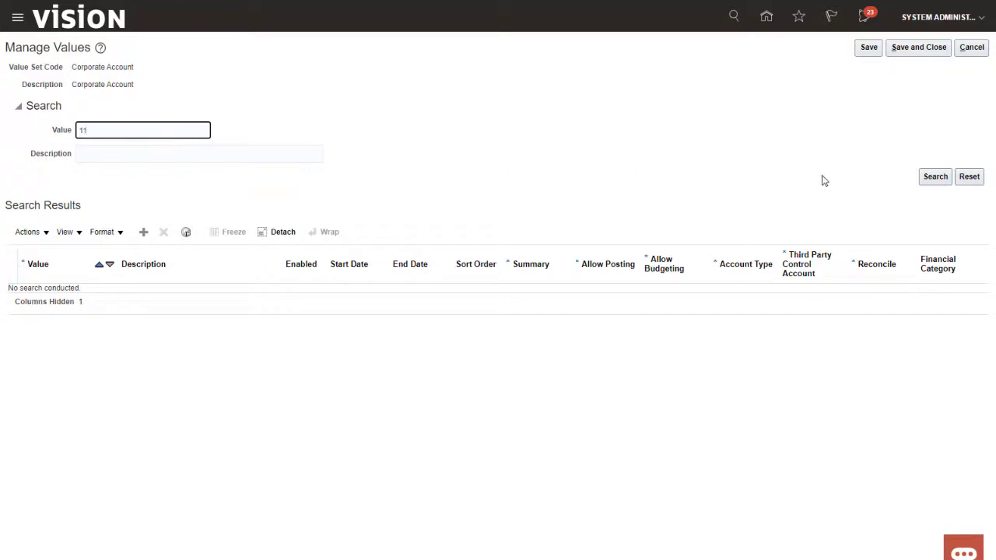
left_click(935, 176)
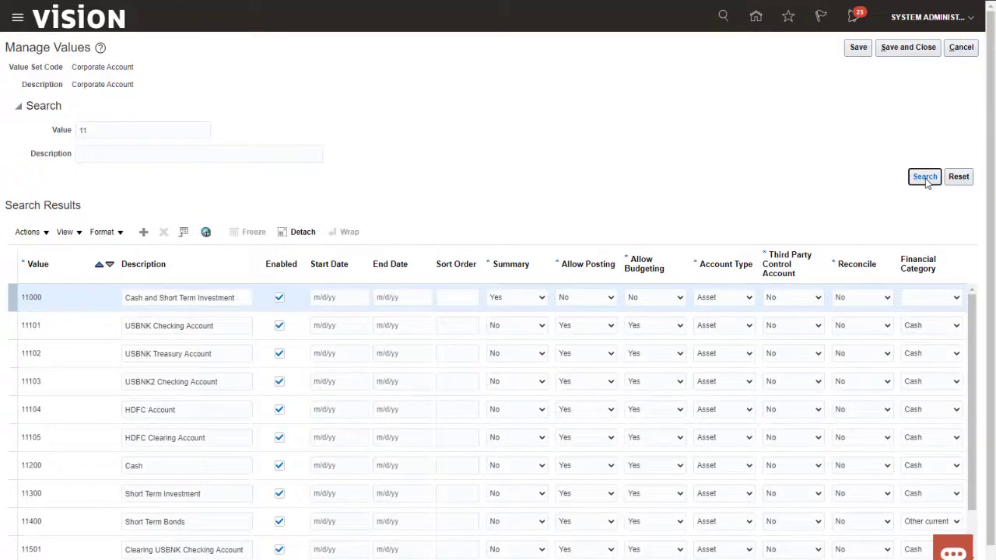
left_click(156, 522)
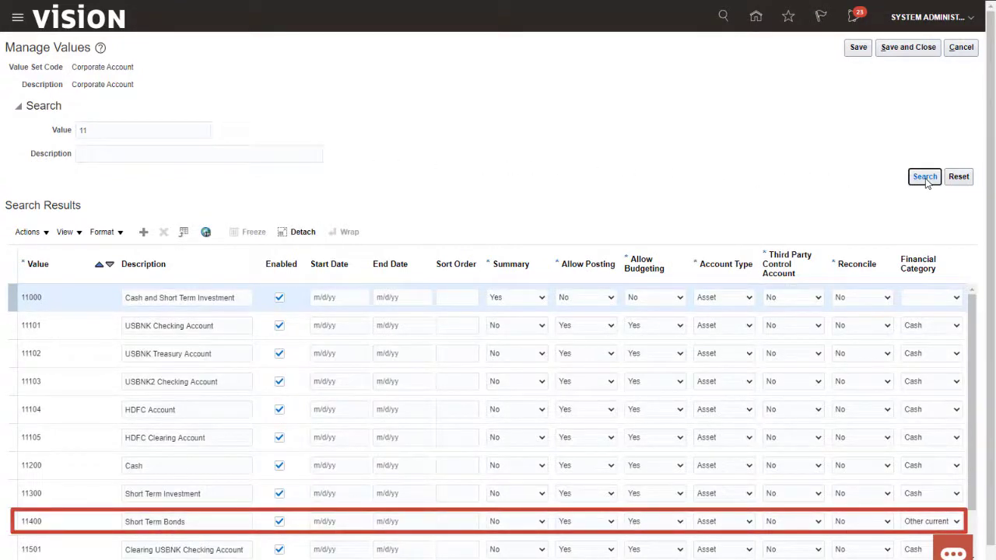